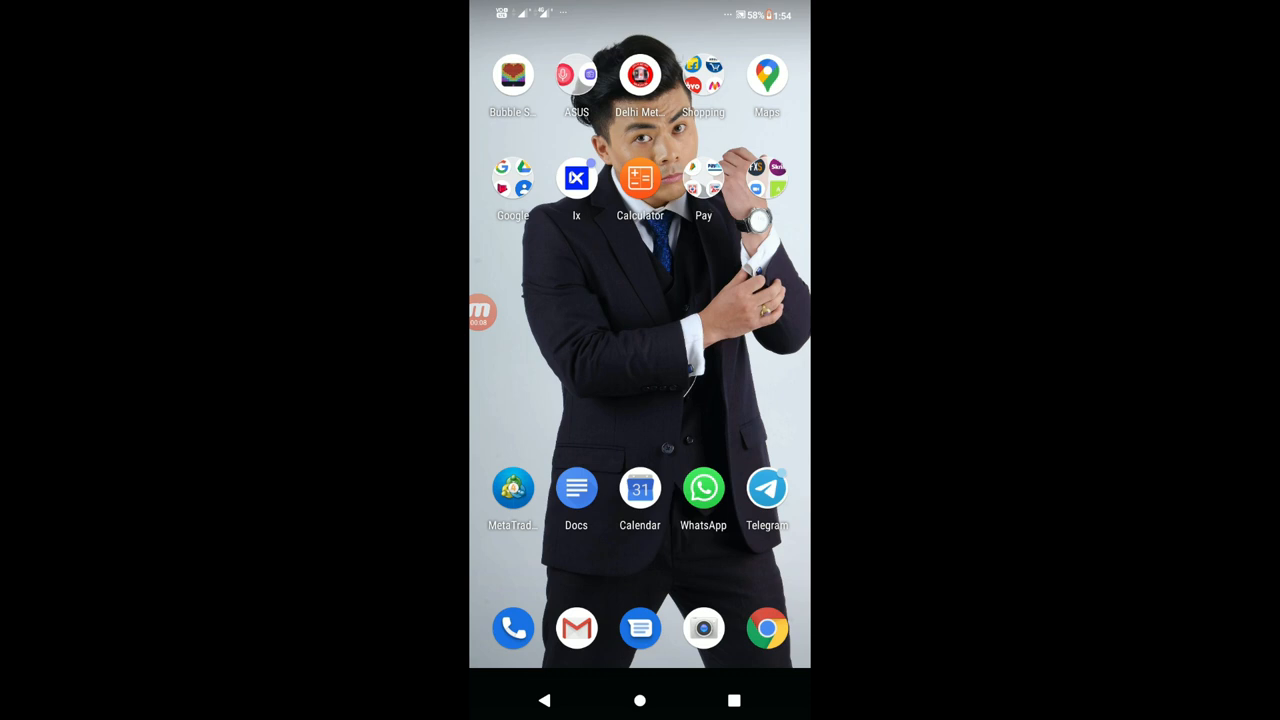
# - Launch MetaTrader 4 and browse down the live Quotes list of currency pairs
pyautogui.click(512, 488)
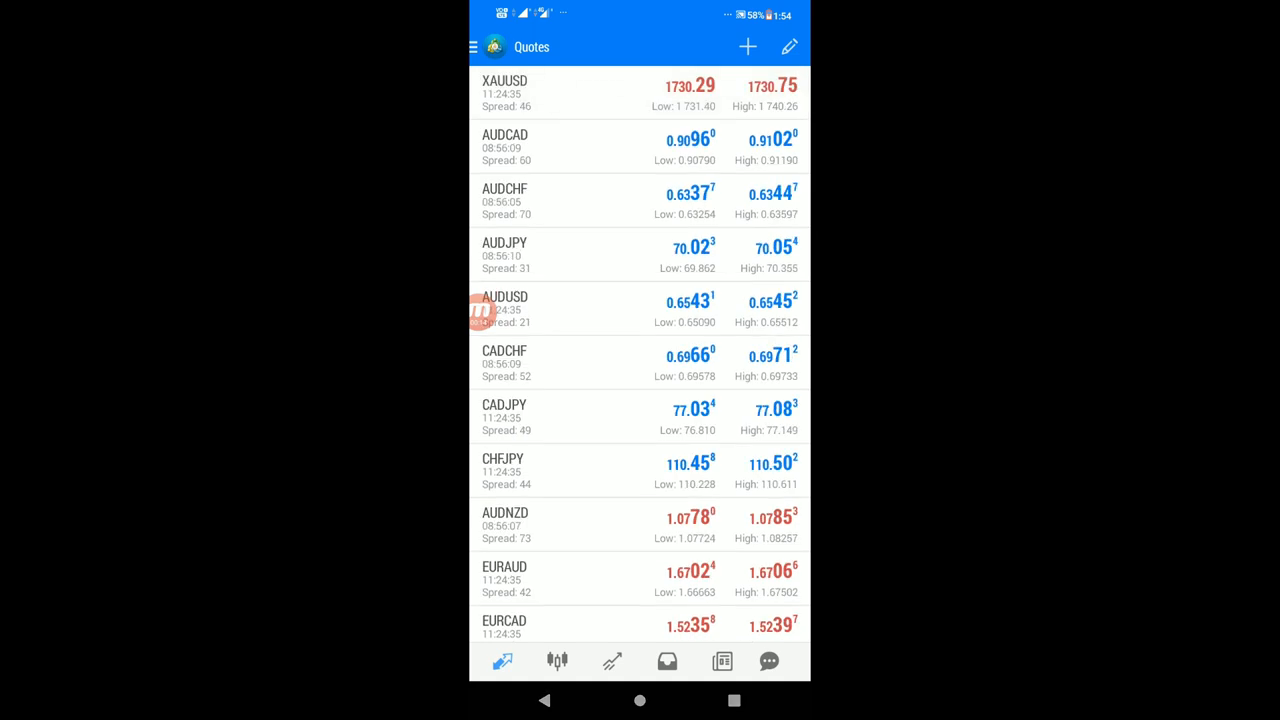
pyautogui.scroll(-3)
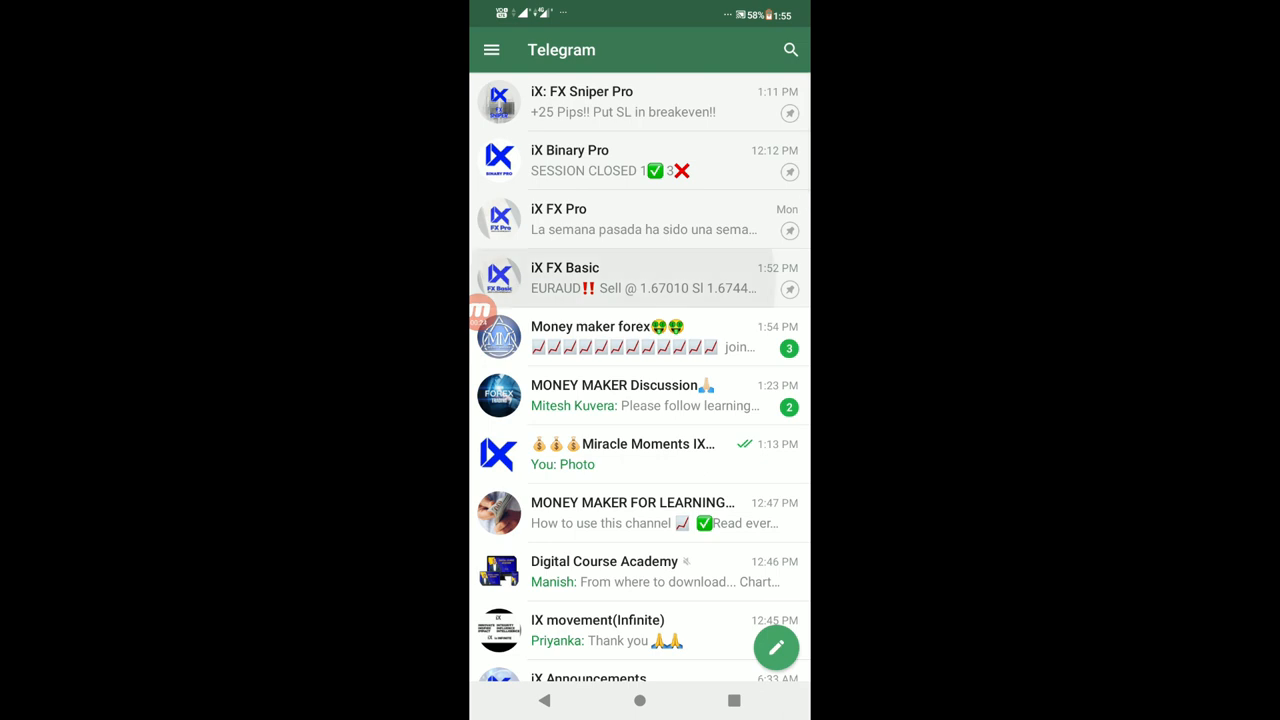
# - Open the iX FX Basic channel to read the EURAUD sell signal
pyautogui.click(640, 278)
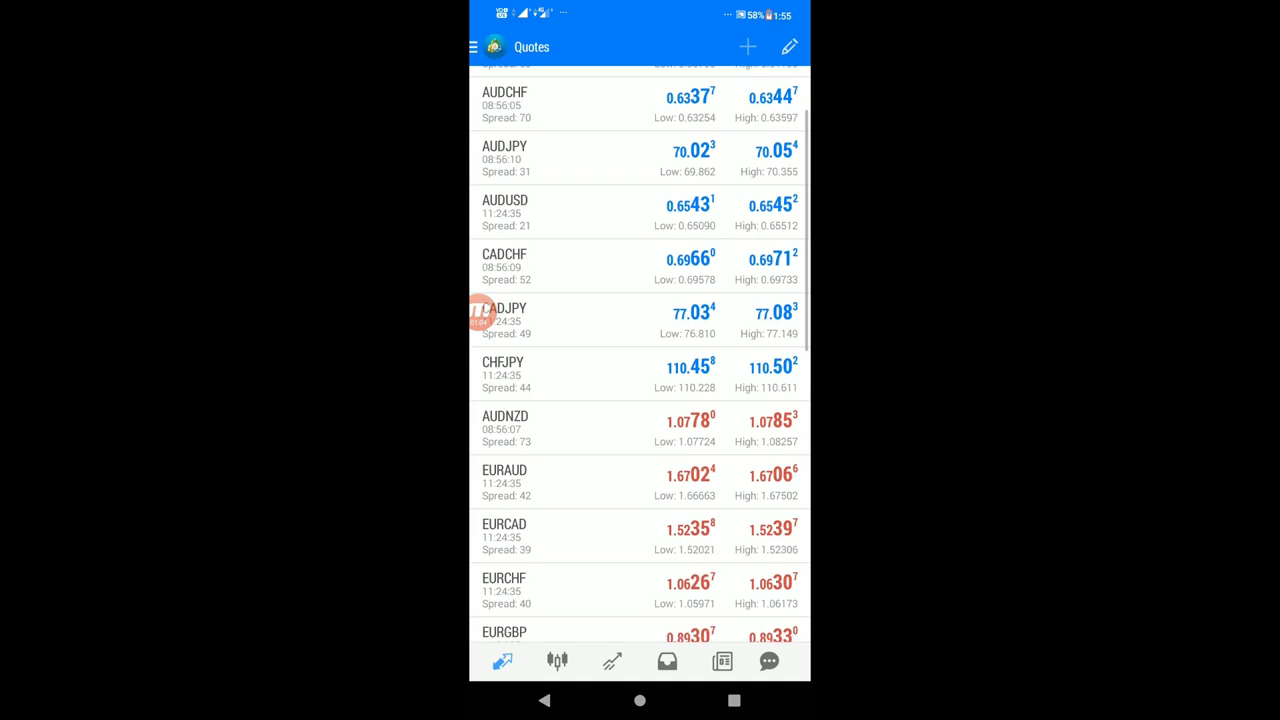
# - Find EURAUD in the Quotes list and open its chart
pyautogui.scroll(-3)
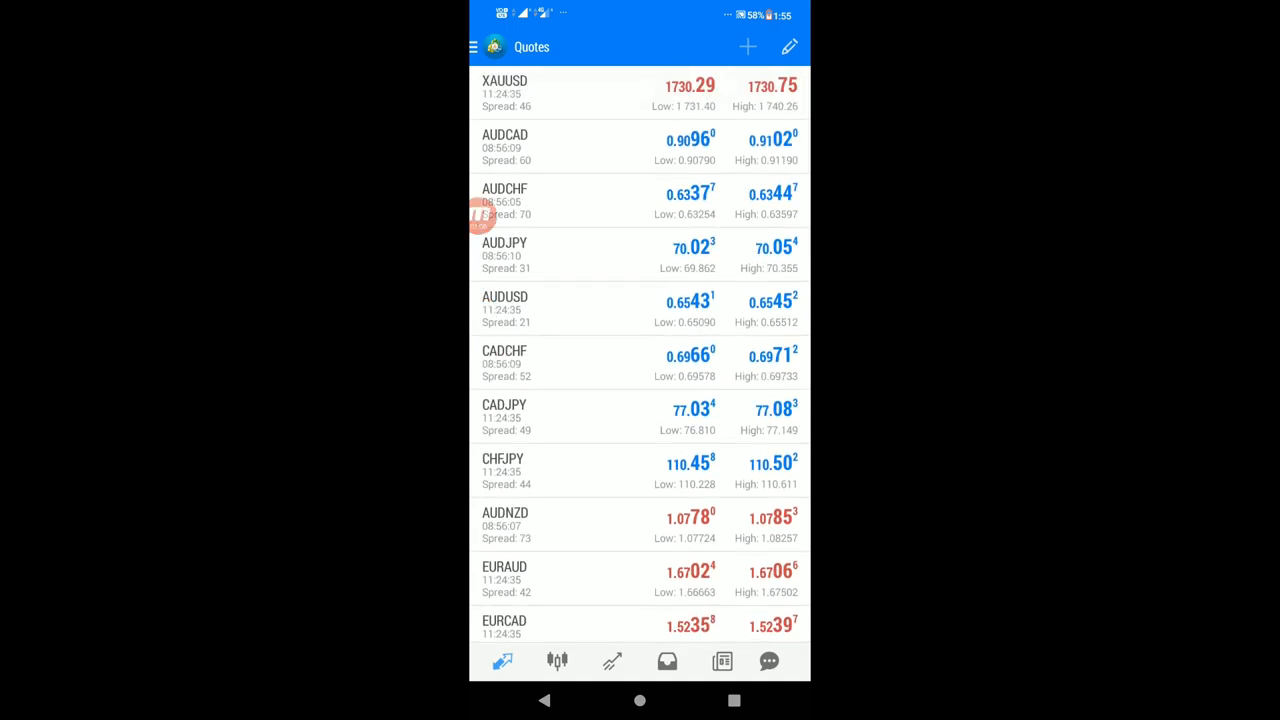
pyautogui.scroll(-3)
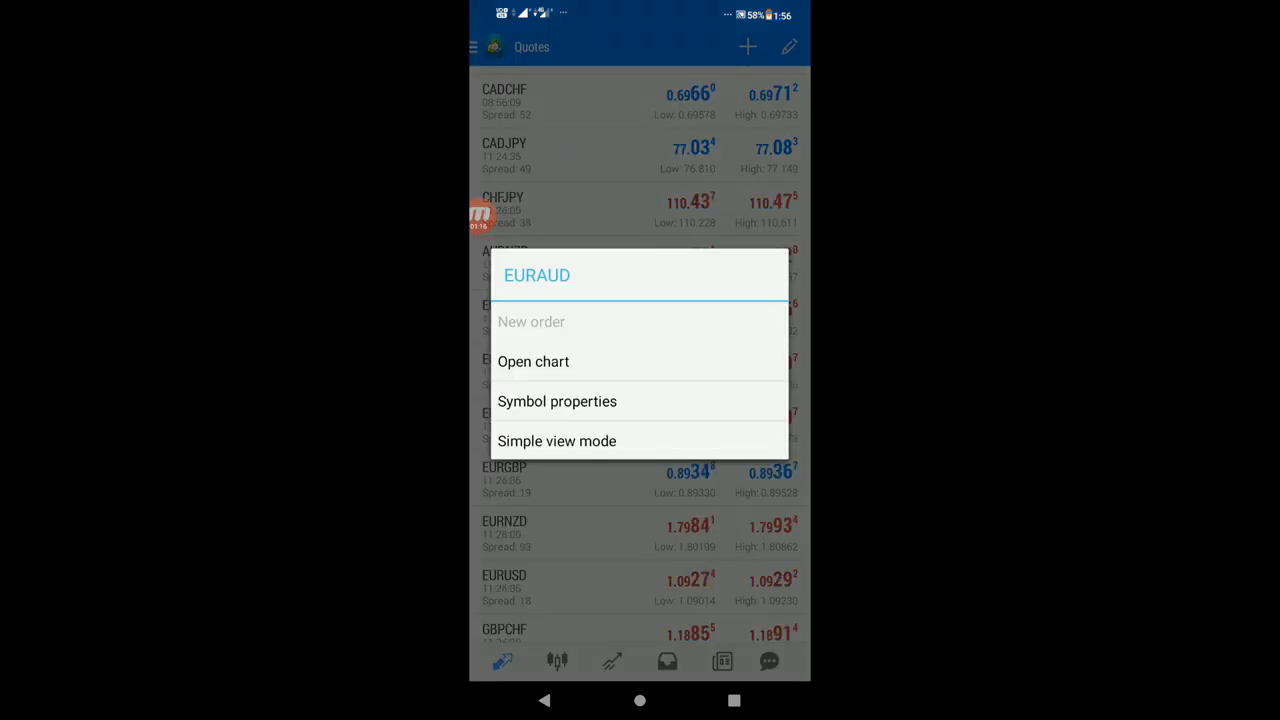
pyautogui.click(532, 360)
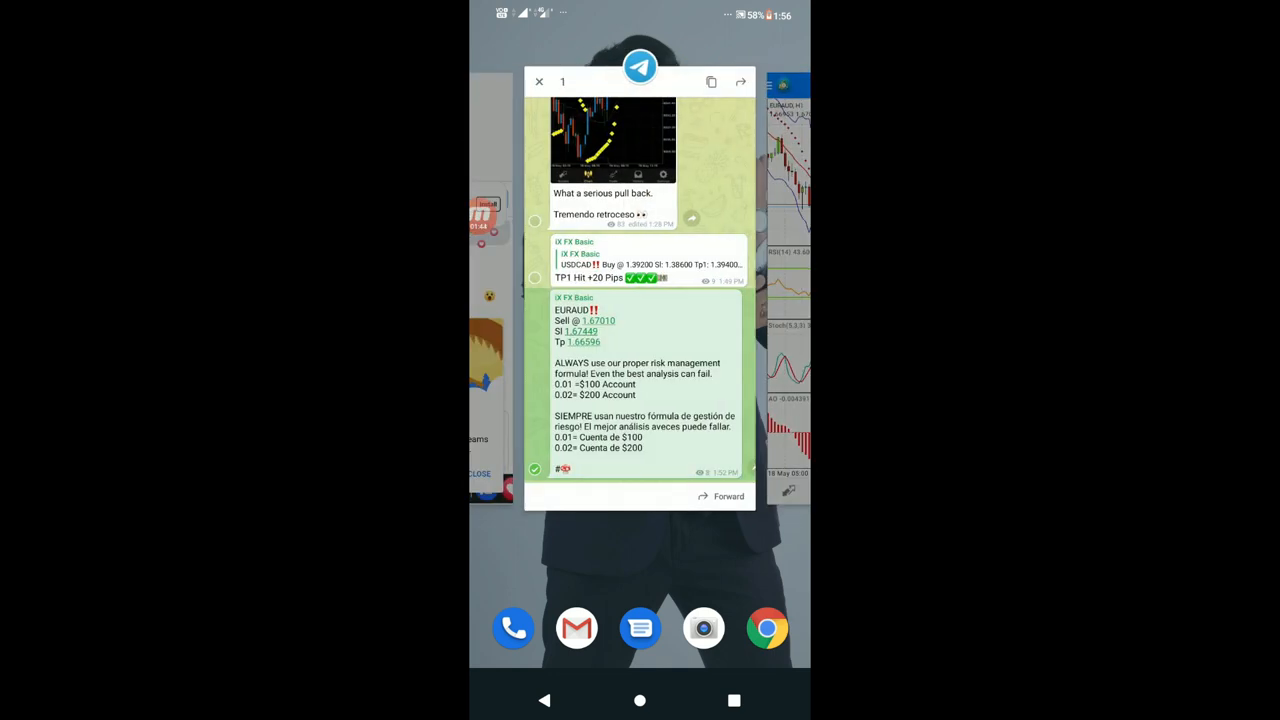
# - Open the Telegram conversation to review the EURAUD entry, stop loss and take profit
pyautogui.click(540, 80)
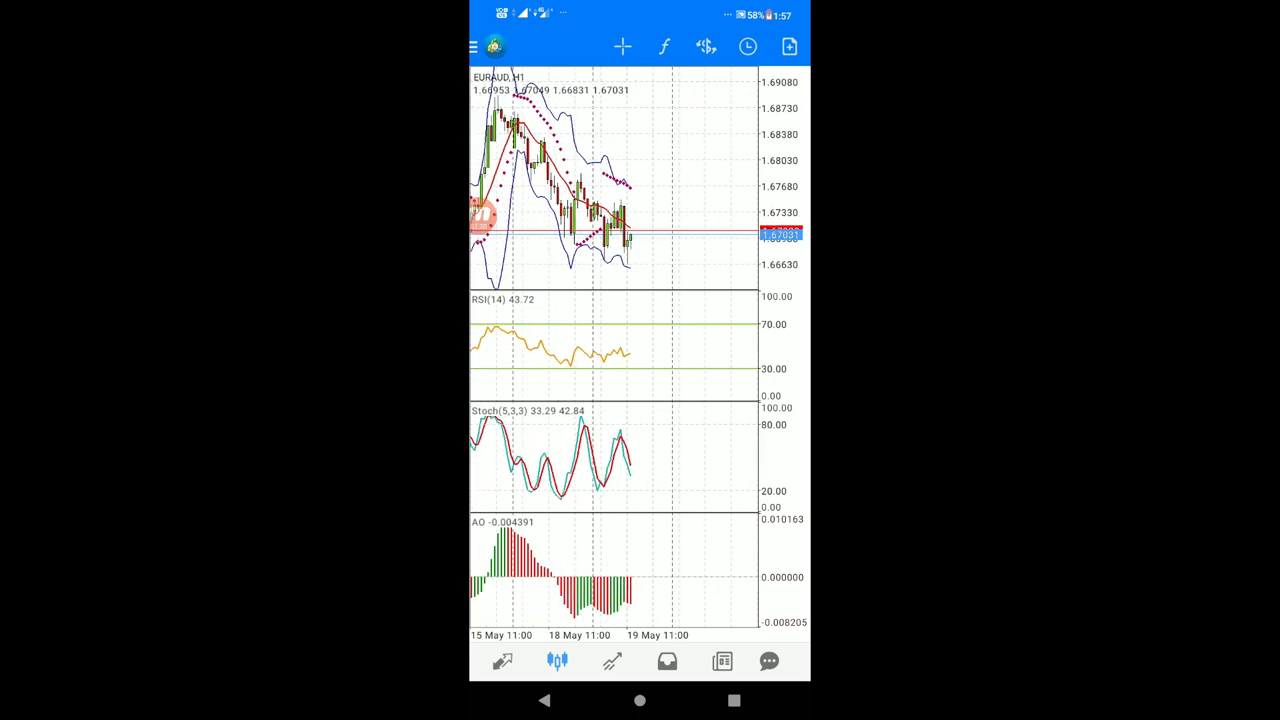
# - Start a new EURAUD order ticket from the chart toolbar
pyautogui.click(732, 700)
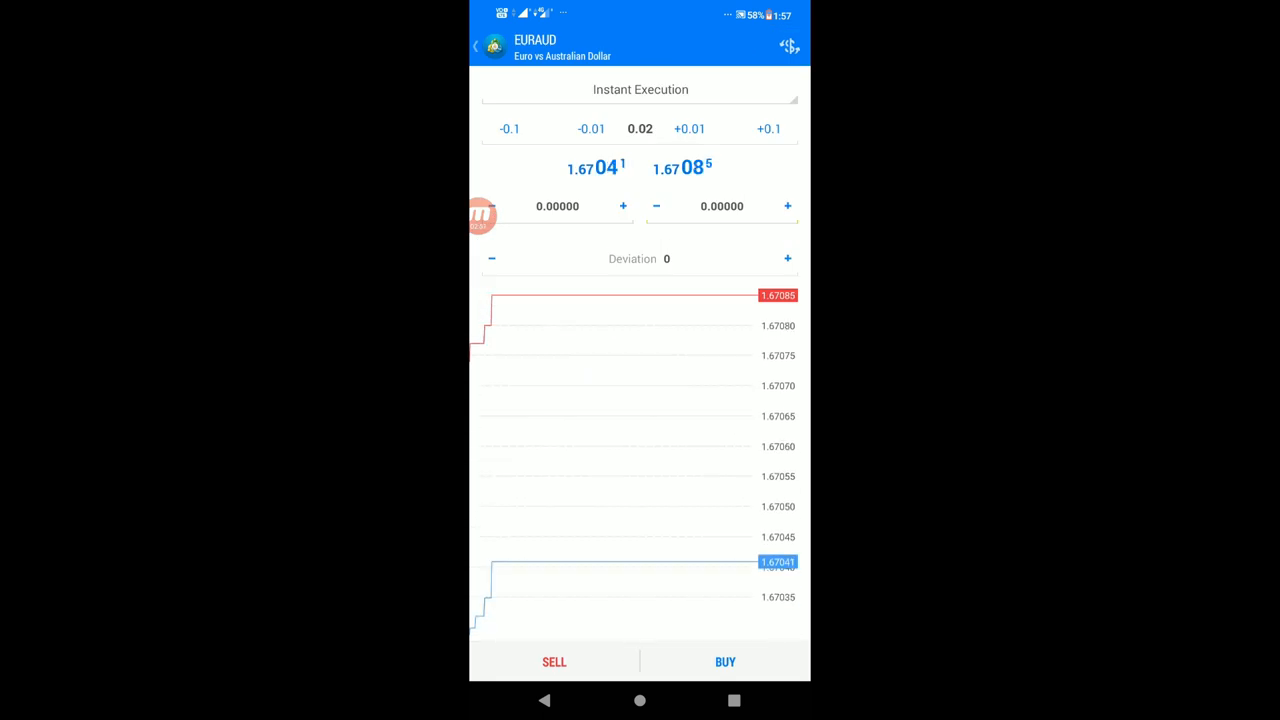
pyautogui.click(640, 88)
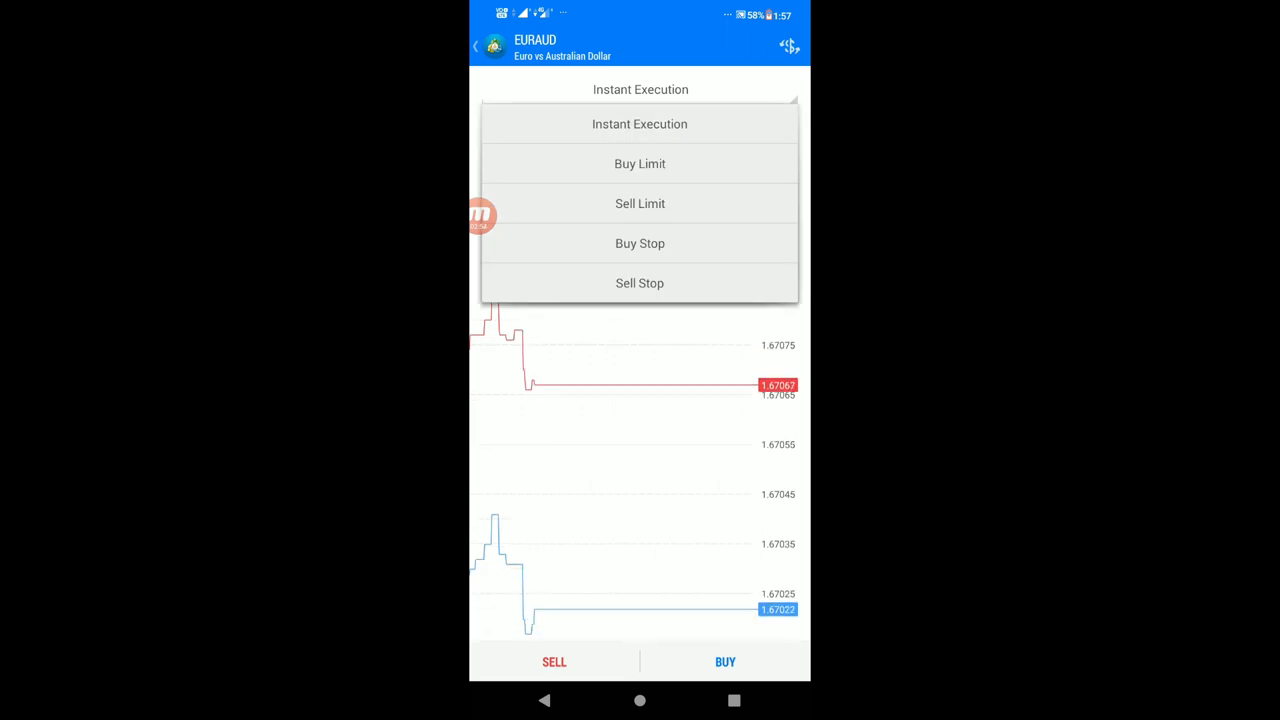
pyautogui.click(640, 124)
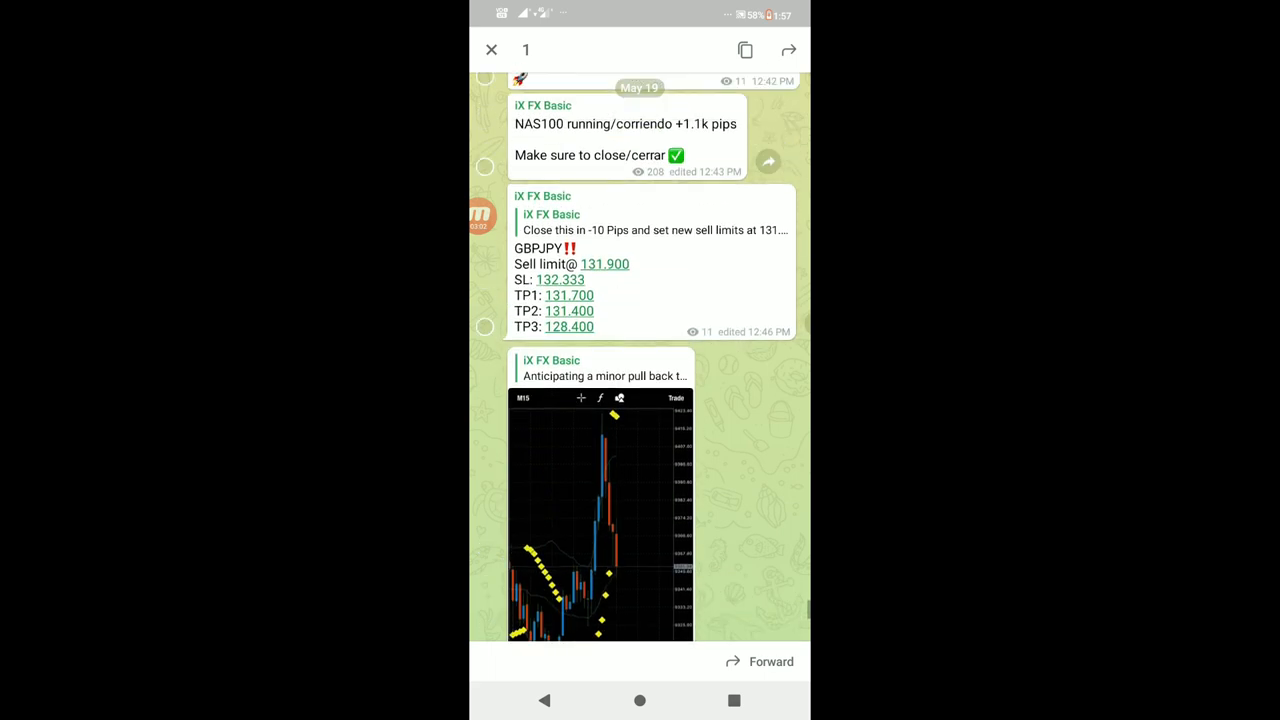
pyautogui.scroll(3)
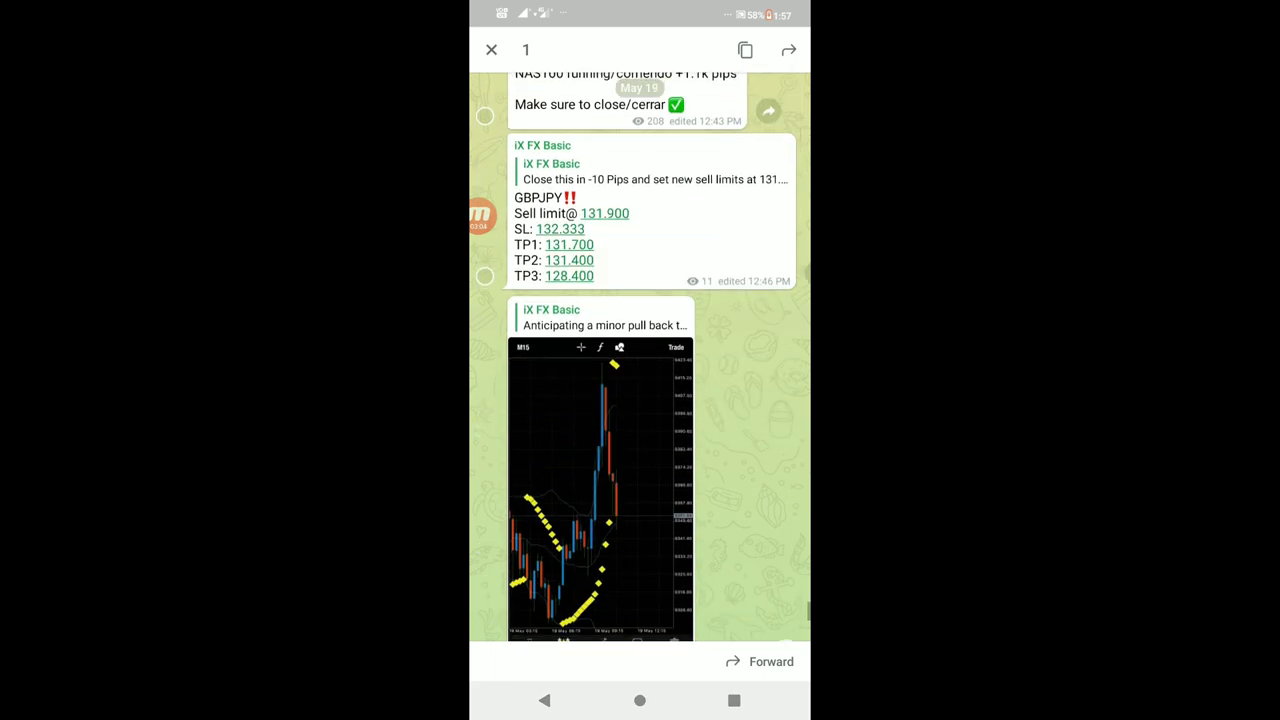
pyautogui.scroll(-3)
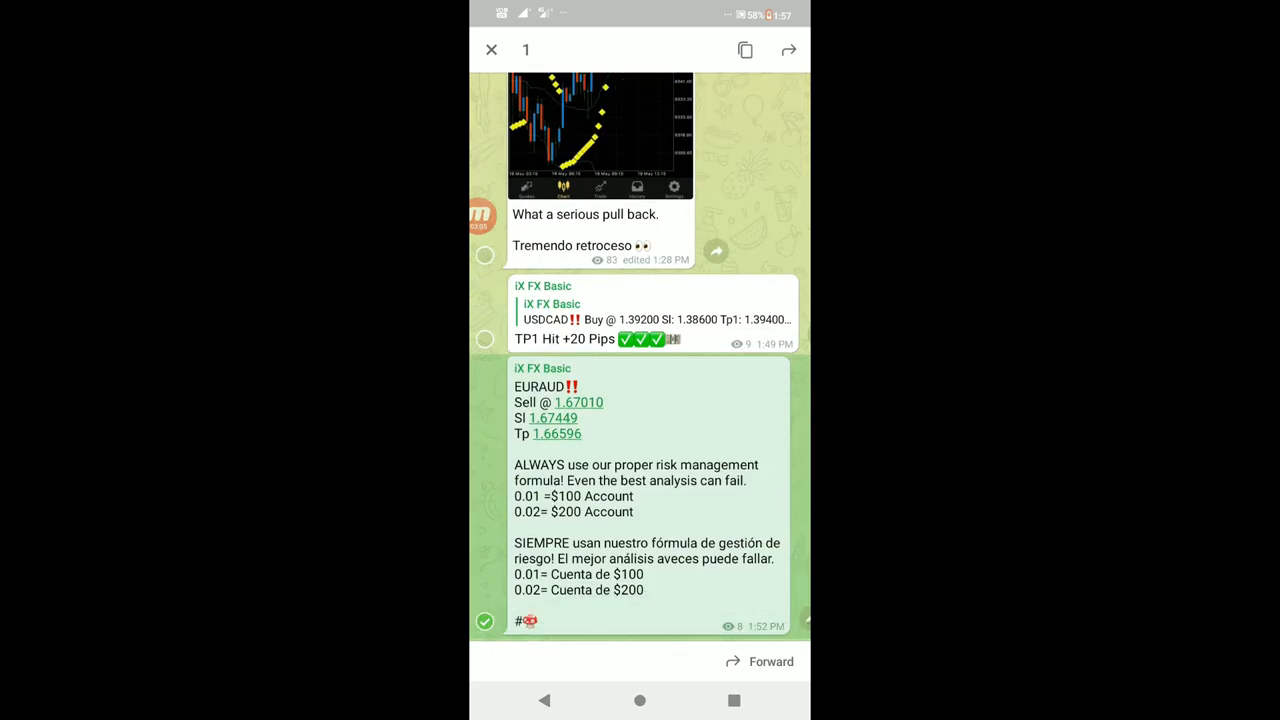
pyautogui.click(492, 50)
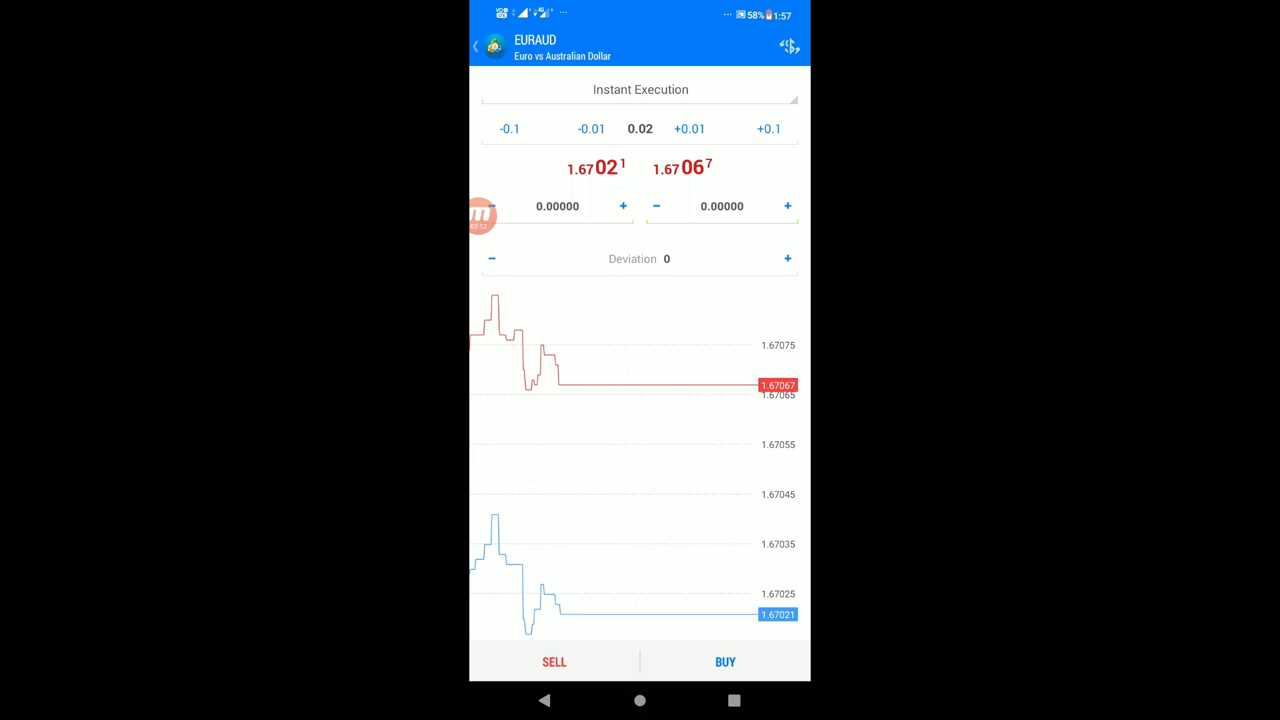
# - Raise the EURAUD order volume to 0.10 lots
pyautogui.click(640, 128)
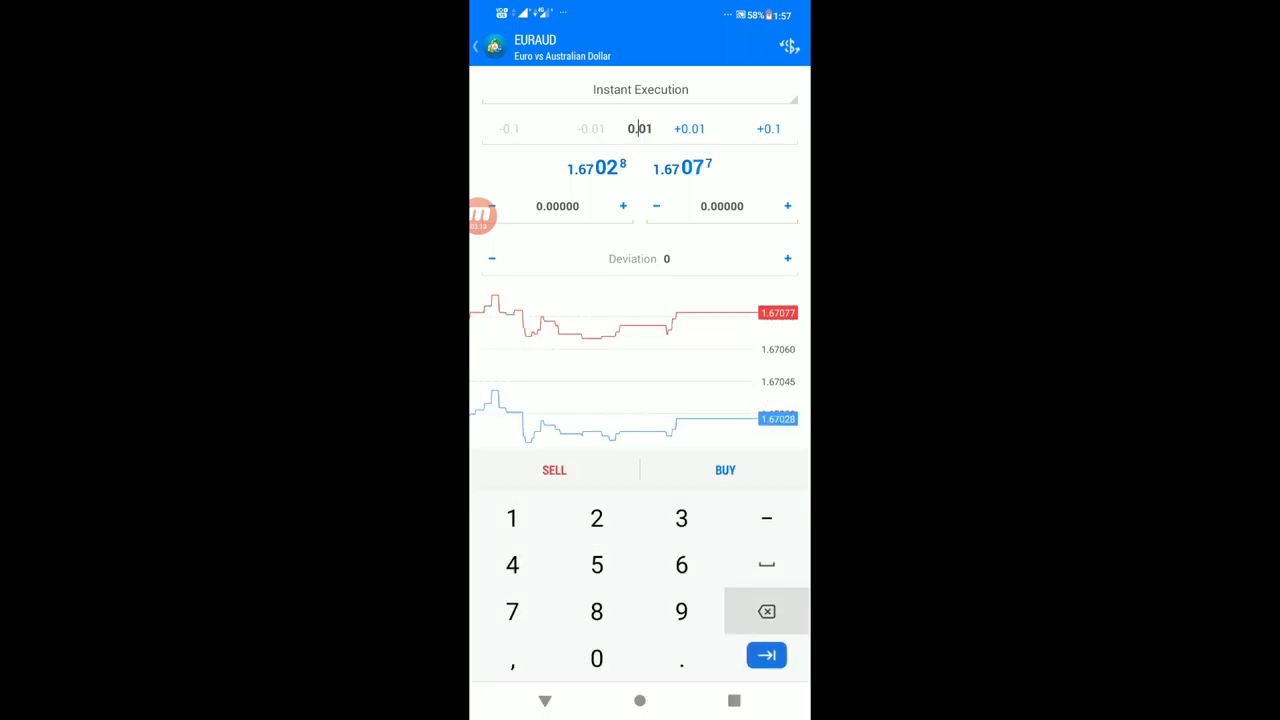
pyautogui.click(512, 518)
pyautogui.write('1.67000')
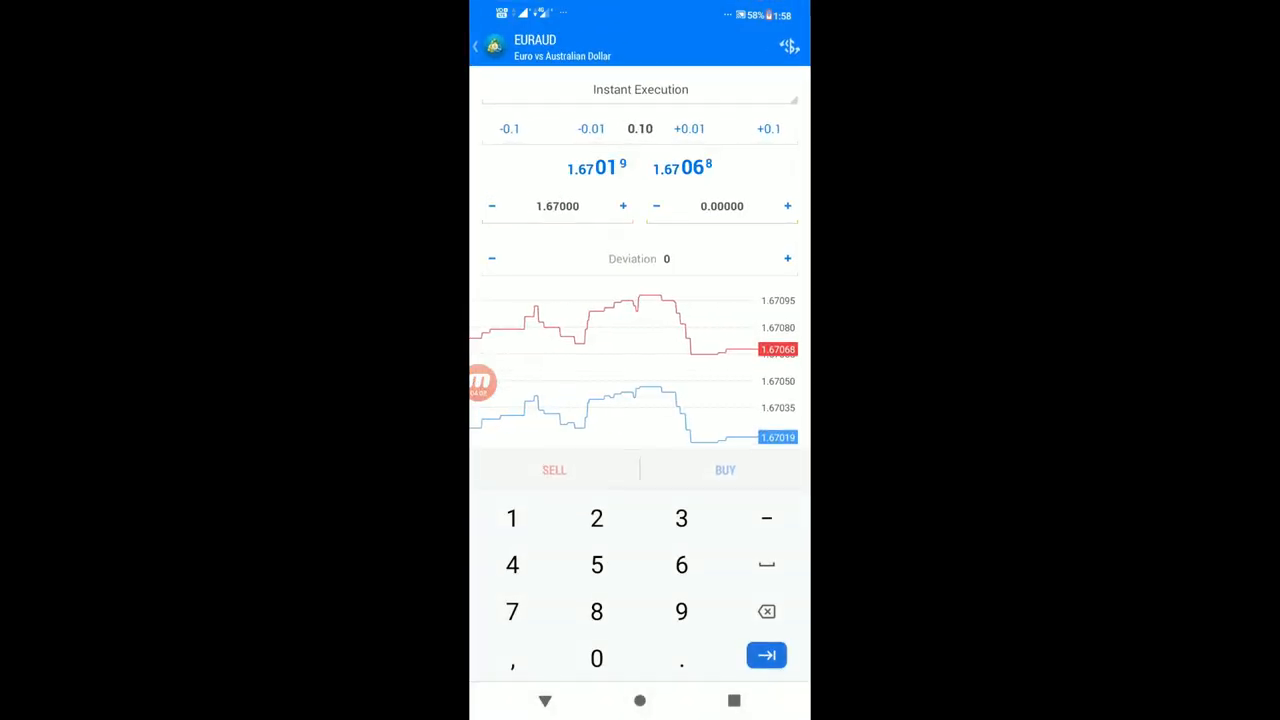
# - Set stop loss 1.67449 and take profit 1.66596, then sell 0.10 lots of EURAUD
pyautogui.click(512, 564)
pyautogui.write('1.60000')
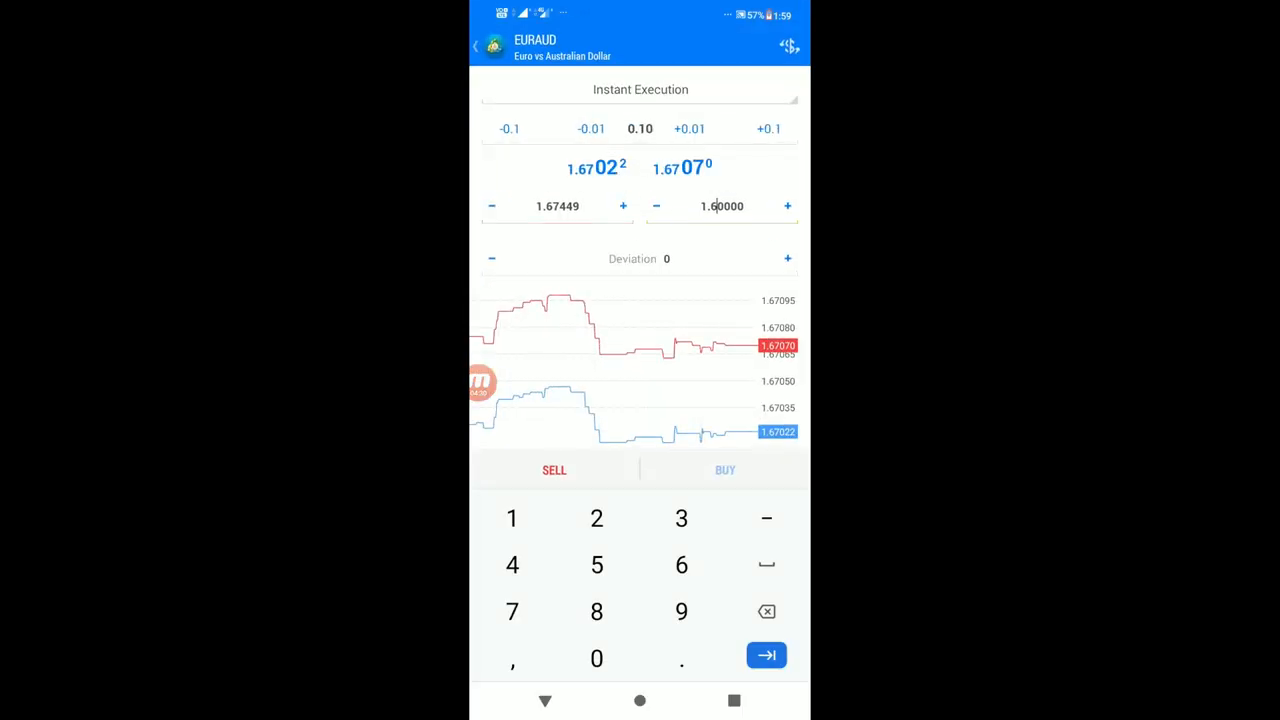
pyautogui.click(680, 564)
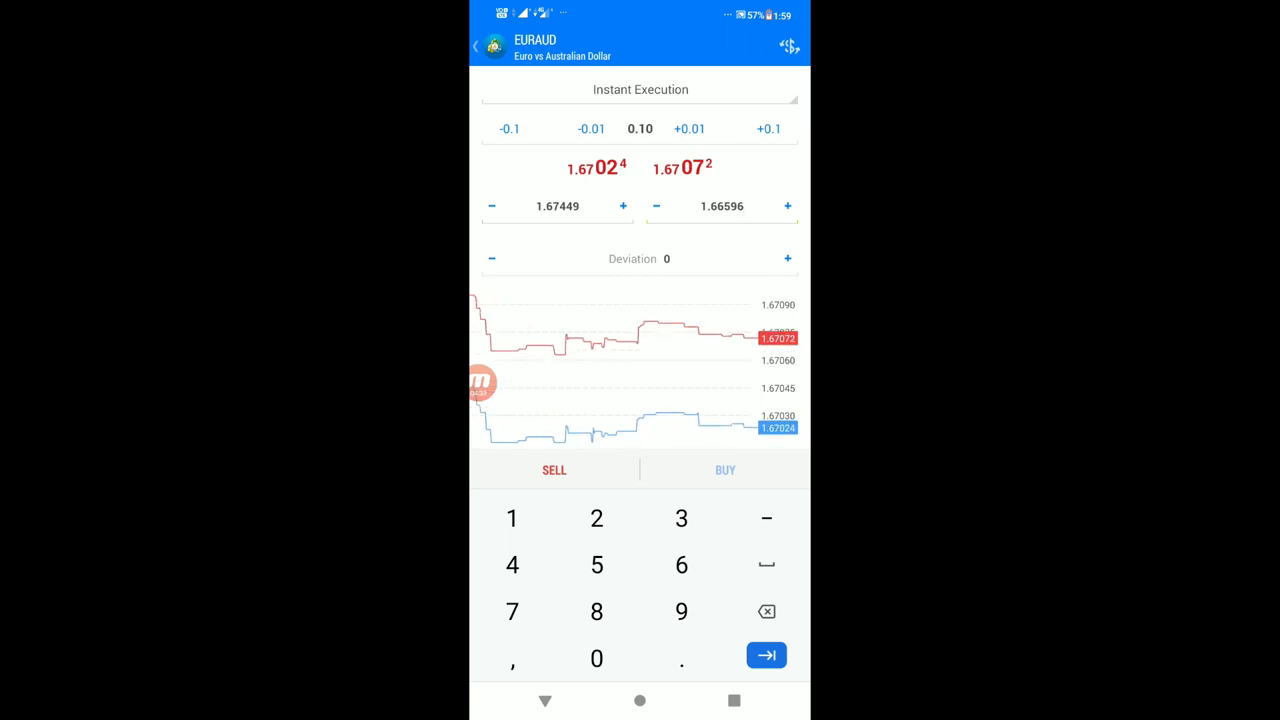
pyautogui.click(554, 470)
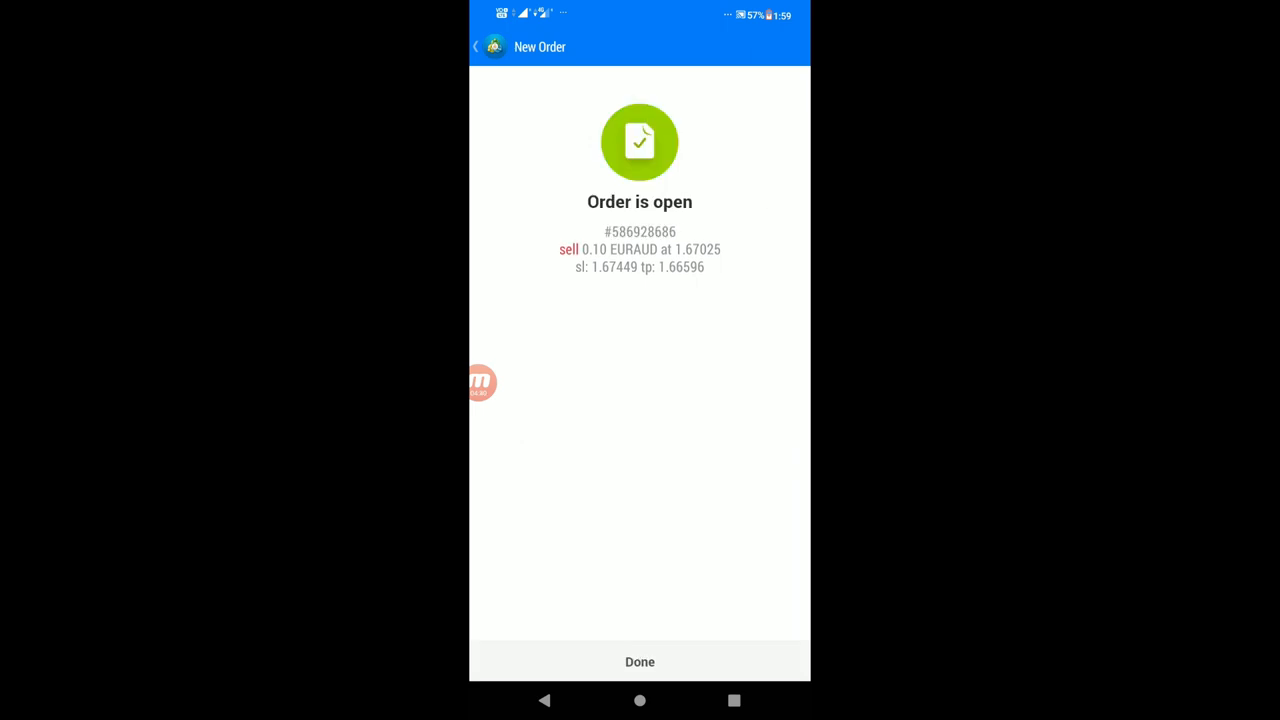
# - Dismiss the confirmation and inspect the open EURAUD sell position in the Trade tab
pyautogui.click(640, 660)
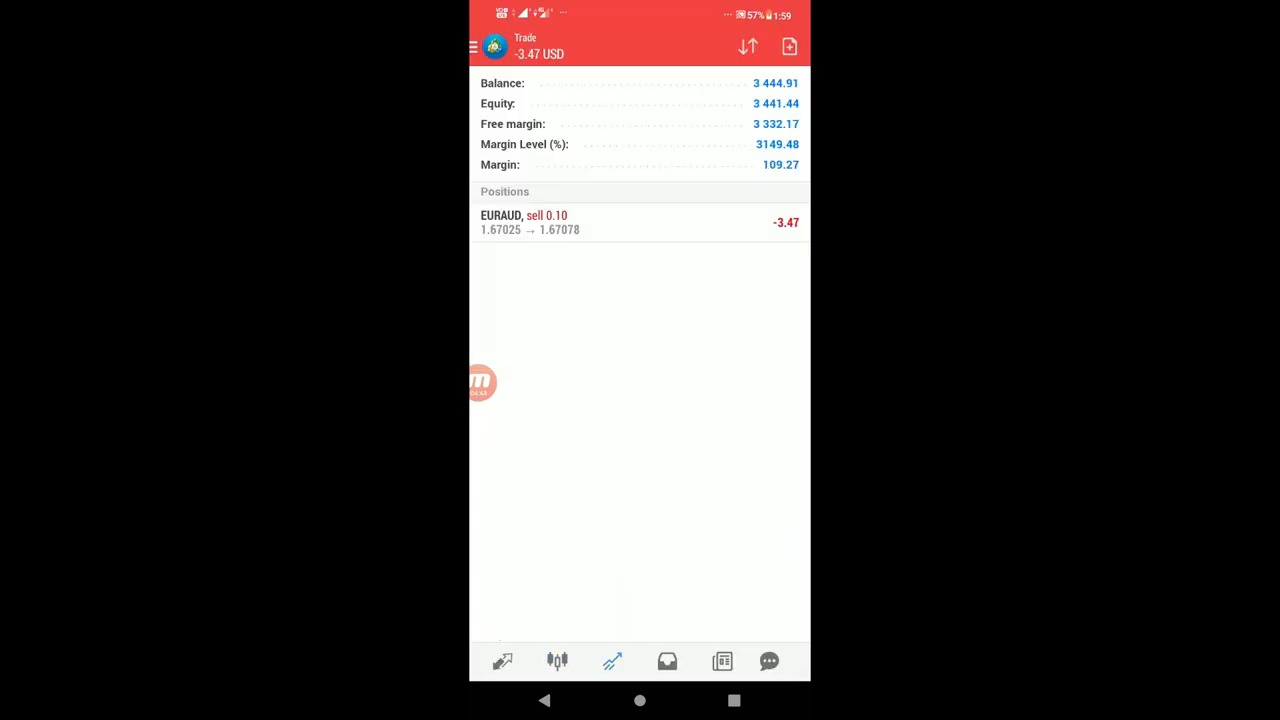
pyautogui.click(640, 222)
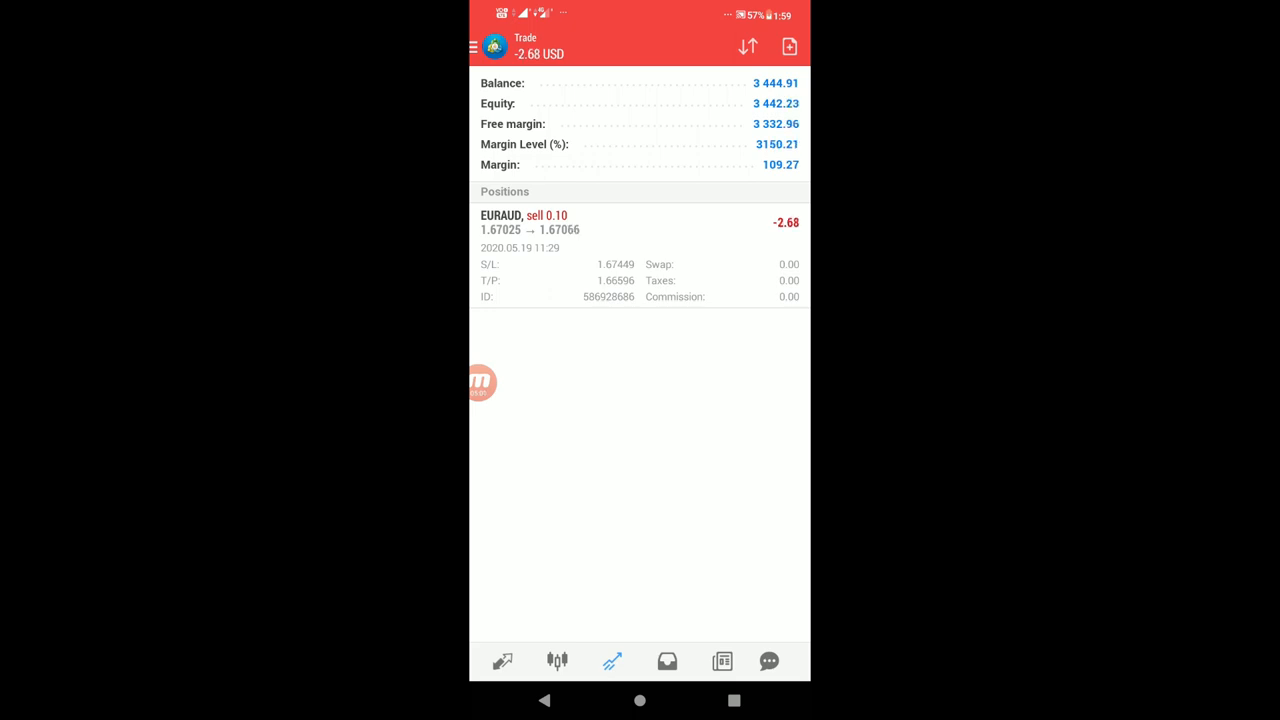
pyautogui.click(640, 222)
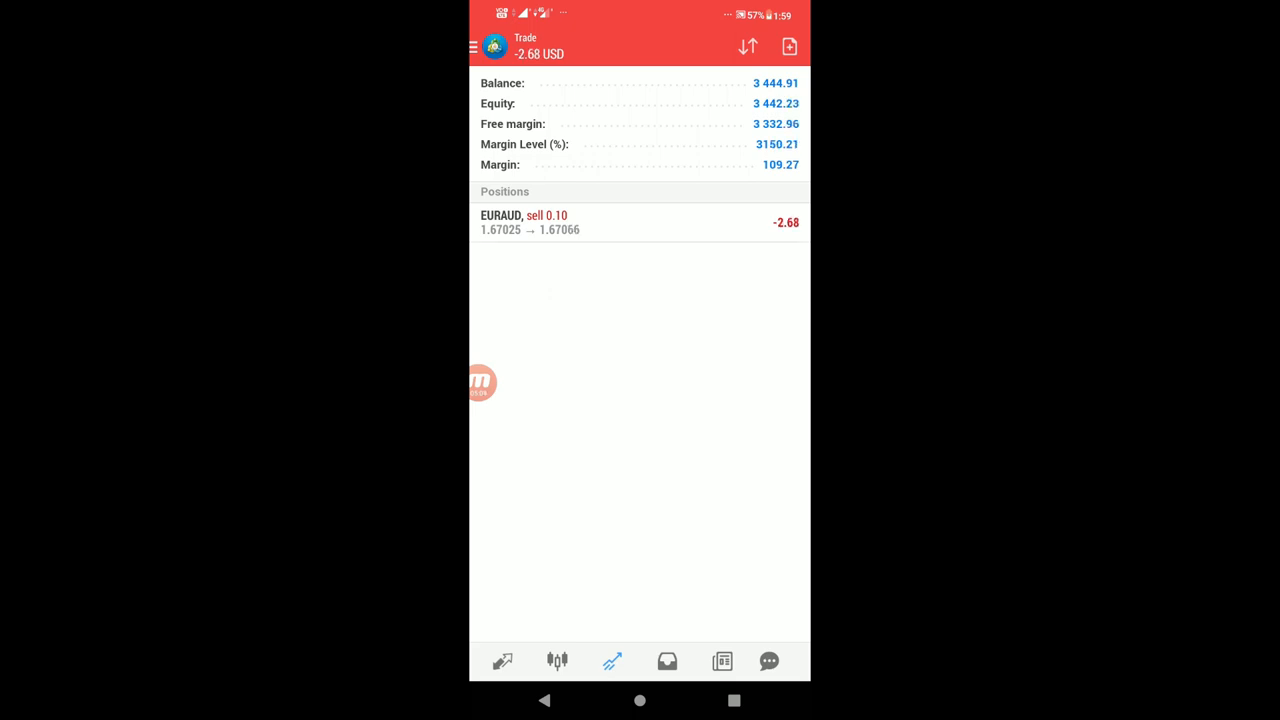
pyautogui.click(668, 660)
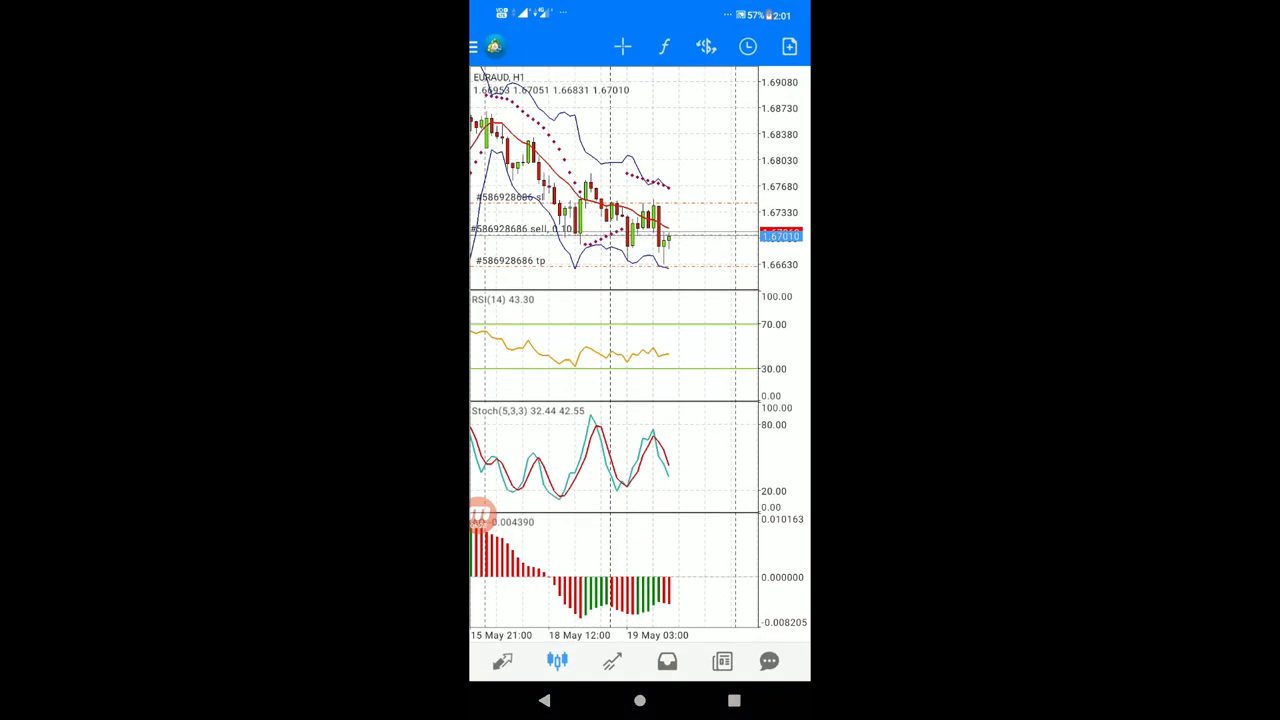
# - Return from the EURAUD H1 chart to the live Quotes list
pyautogui.click(504, 660)
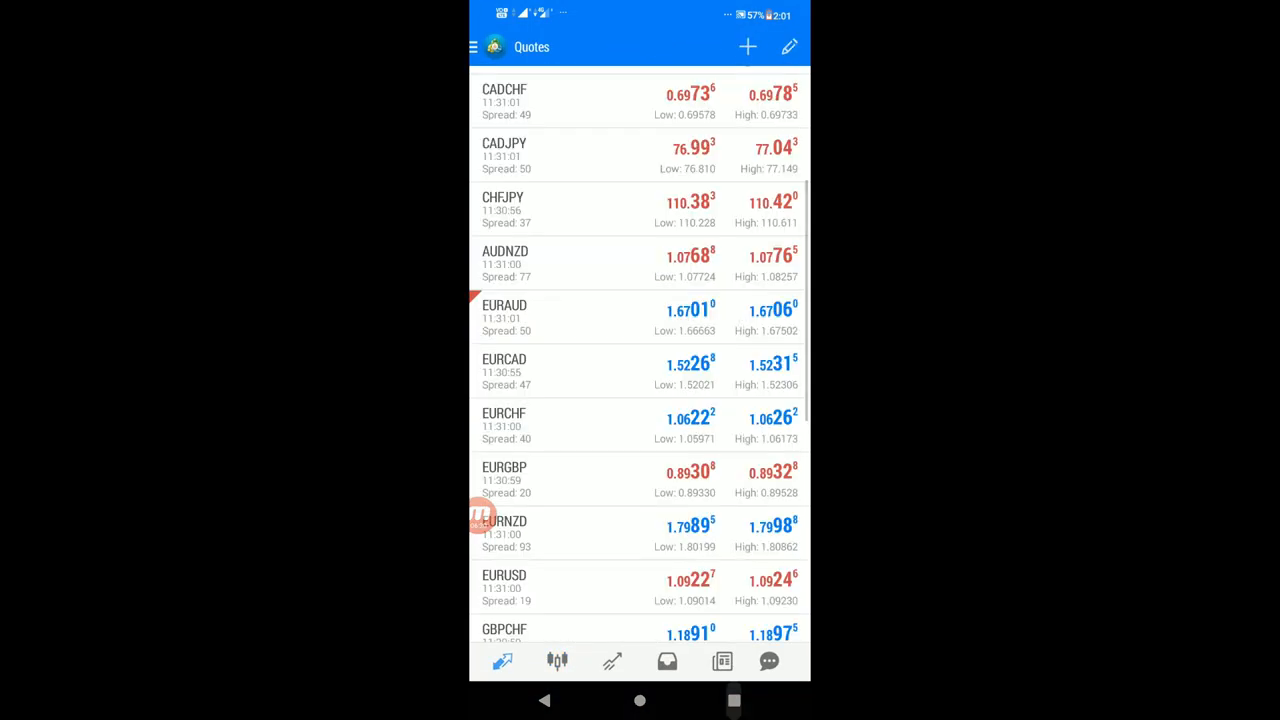
# - Start a new GBPJPY order and show the list of execution types
pyautogui.click(734, 700)
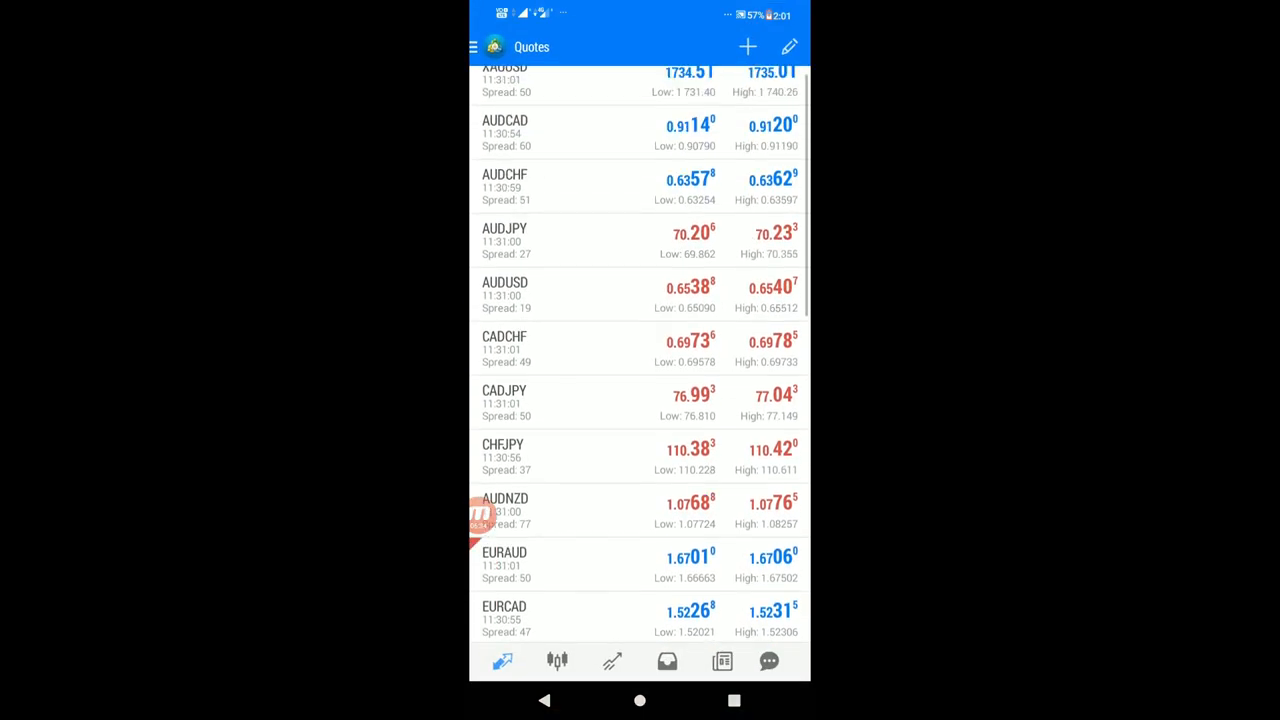
pyautogui.scroll(-3)
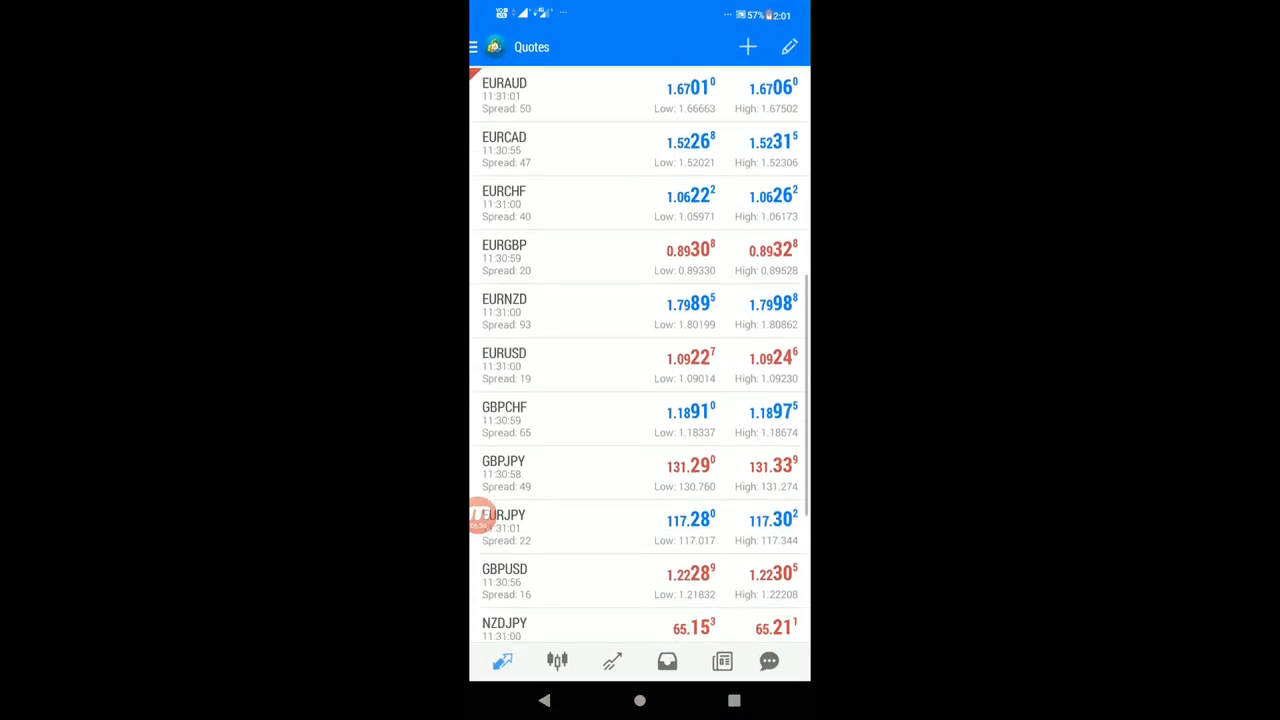
pyautogui.scroll(-3)
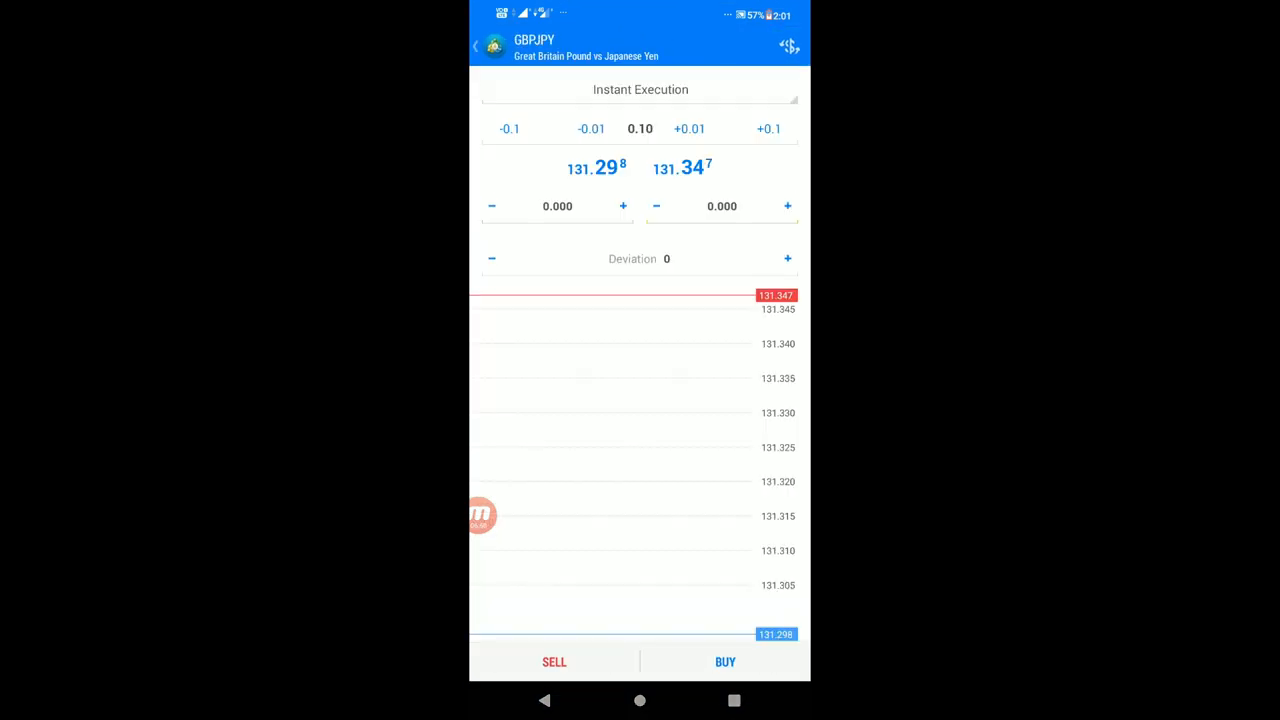
pyautogui.click(640, 88)
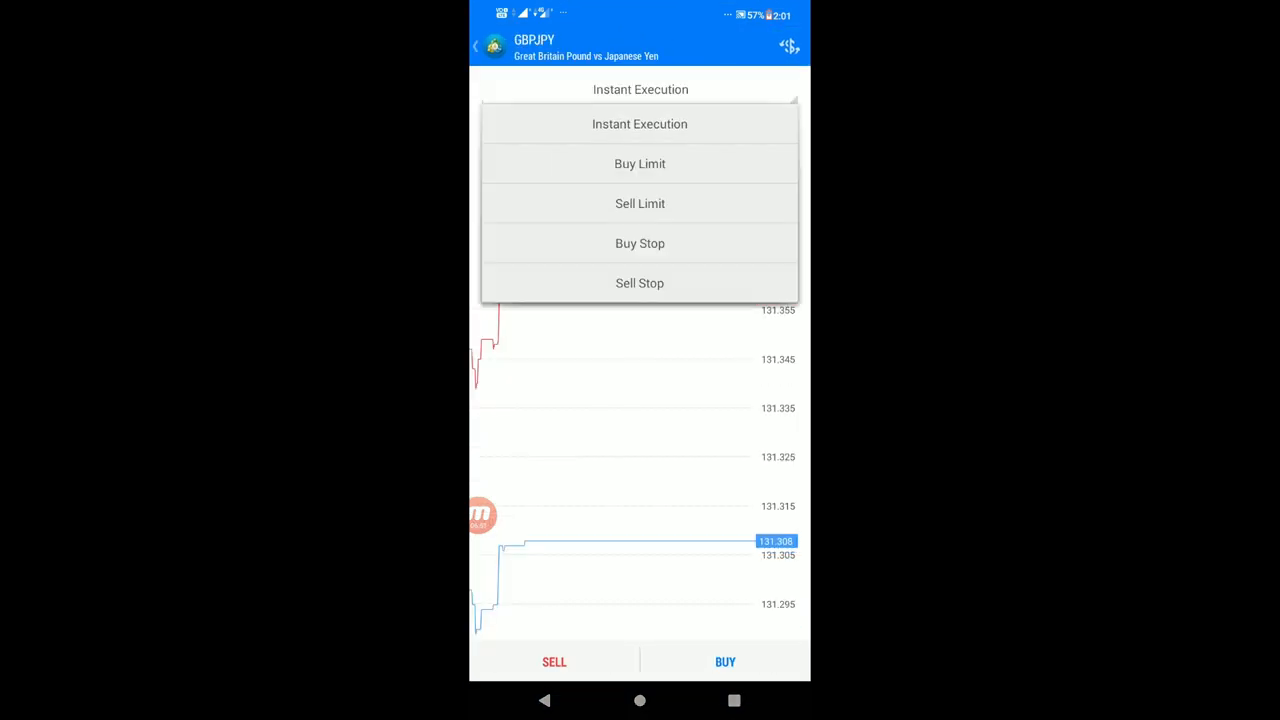
# - Queue a 0.01-lot GBPJPY sell limit at 131.900, stop loss 132.333, take profit 131.700
pyautogui.click(640, 204)
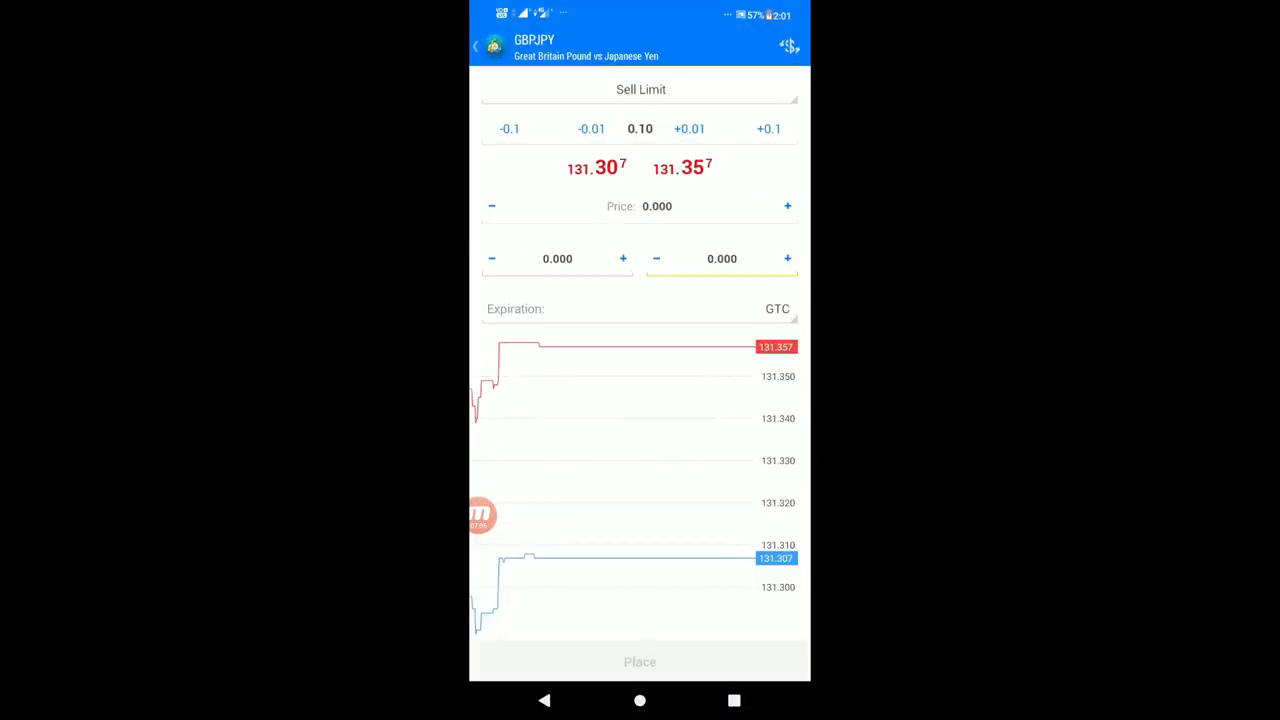
pyautogui.click(656, 206)
pyautogui.write('131.900')
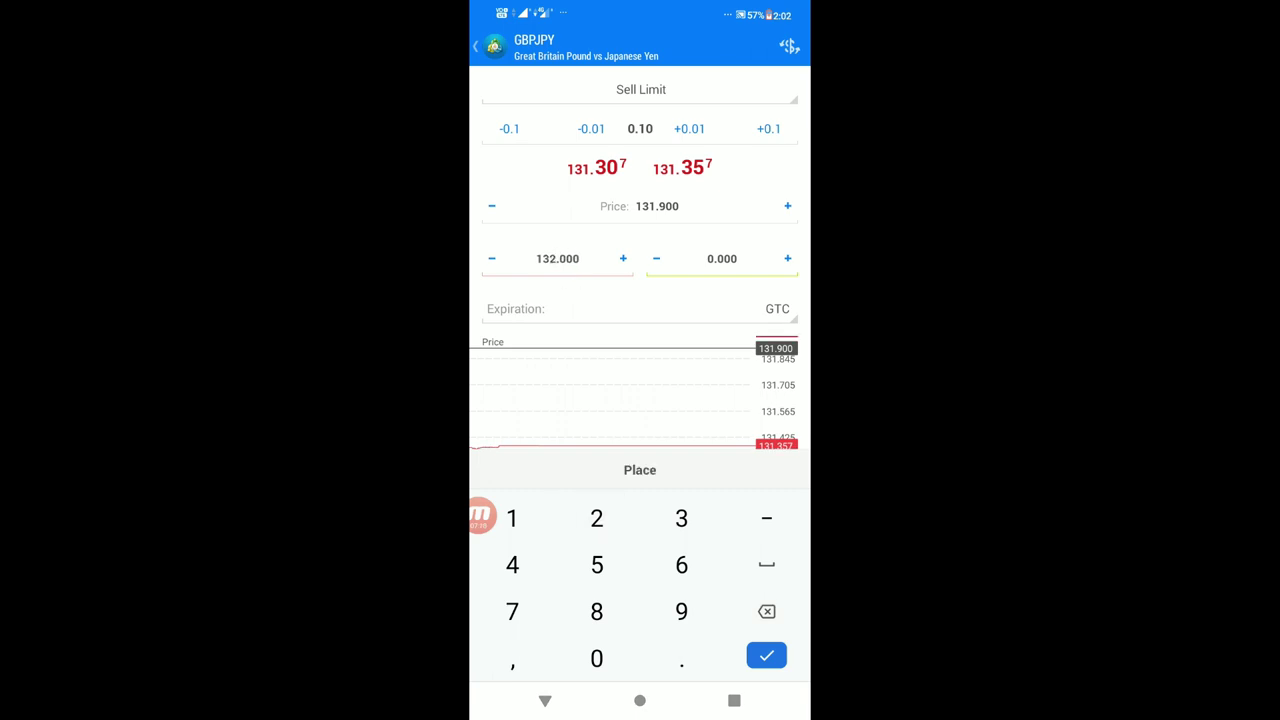
pyautogui.click(556, 258)
pyautogui.write('0.01')
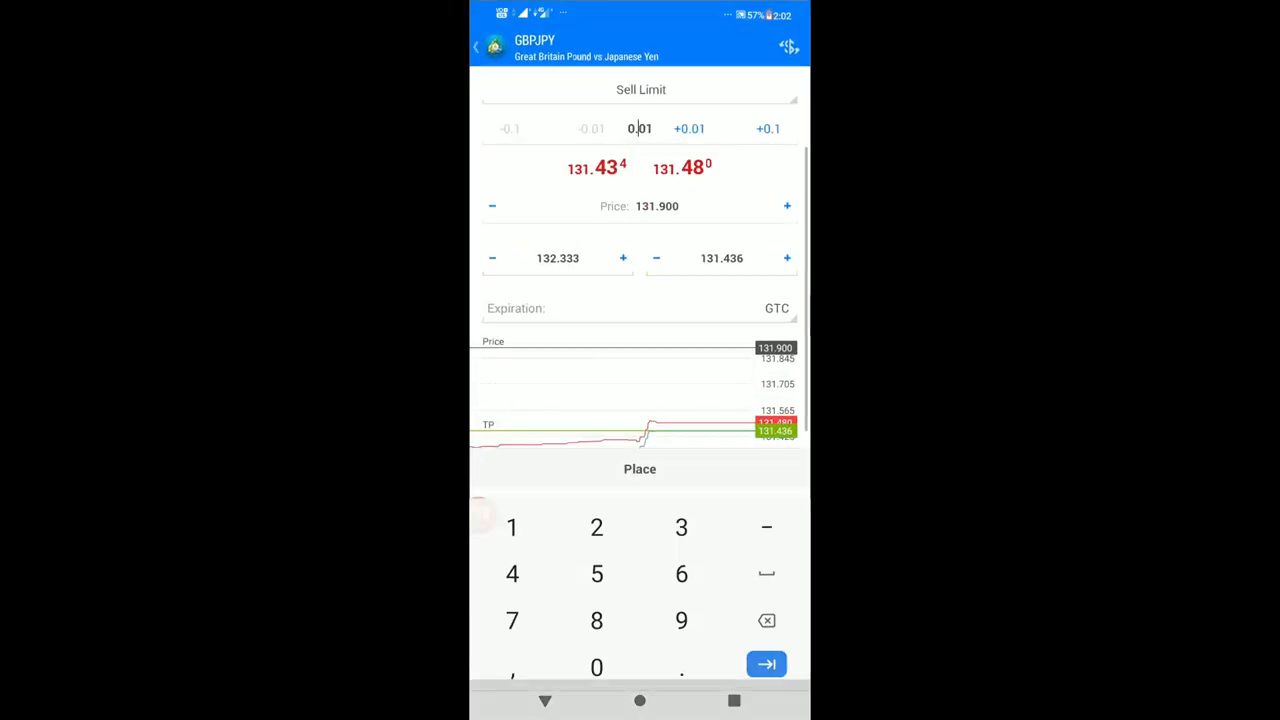
pyautogui.click(766, 612)
pyautogui.write('131.700')
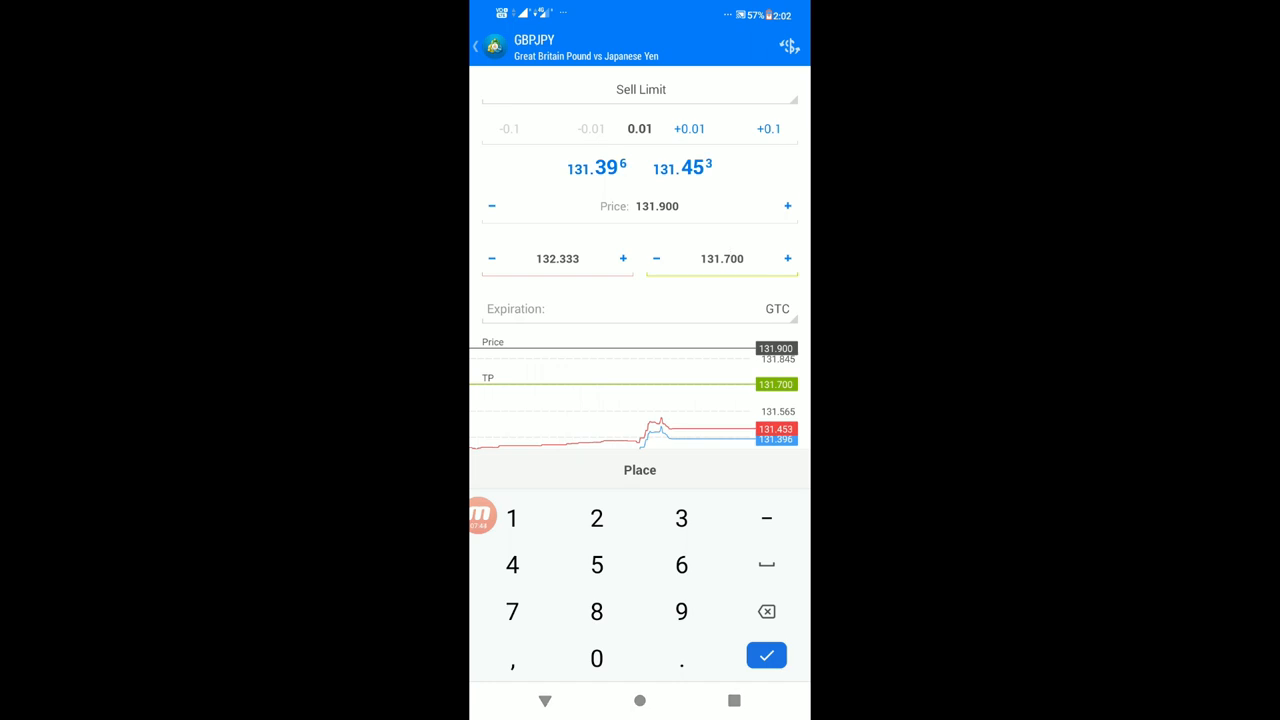
pyautogui.click(640, 470)
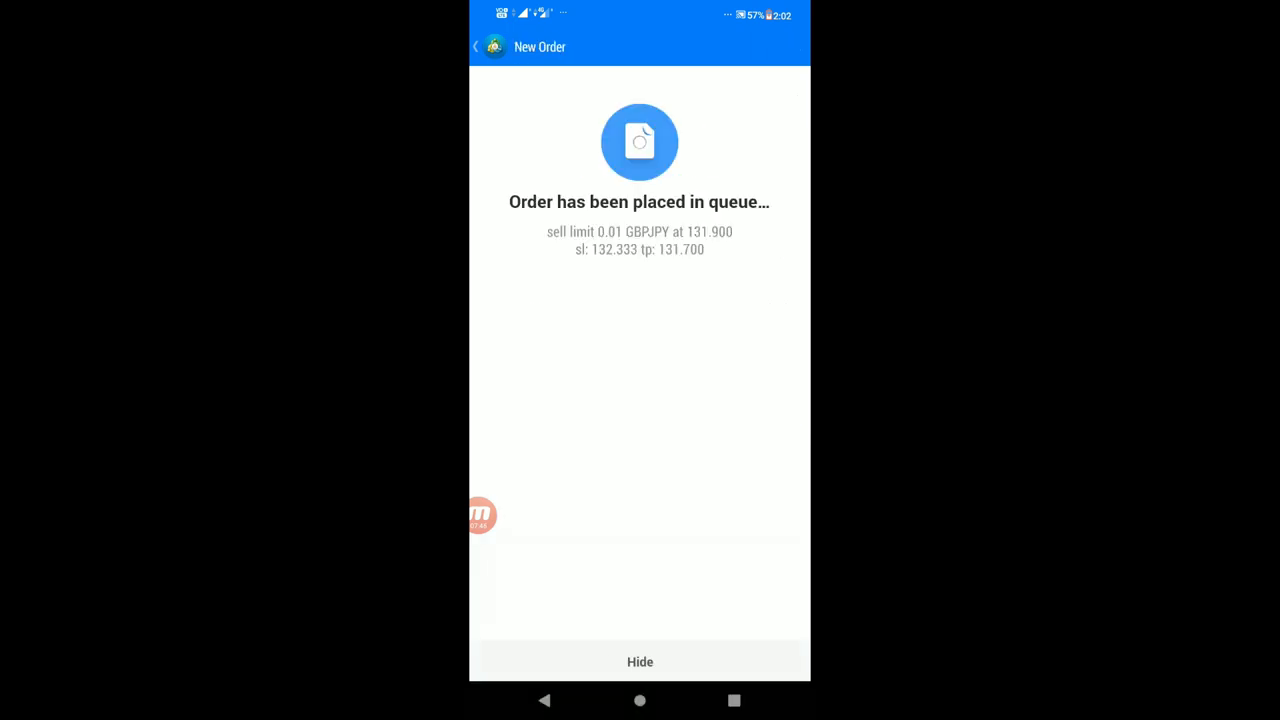
# - Hide the confirmation and expand the pending GBPJPY sell limit row to reveal its stop and target
pyautogui.click(640, 660)
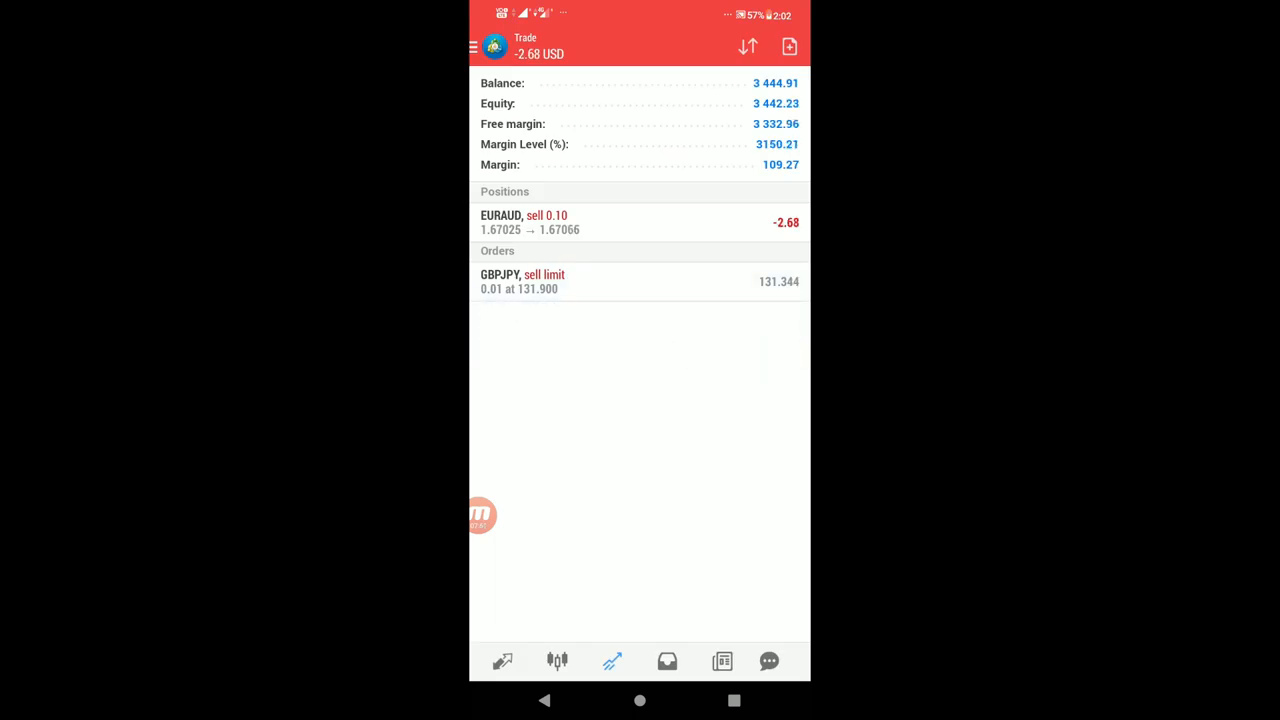
pyautogui.click(640, 222)
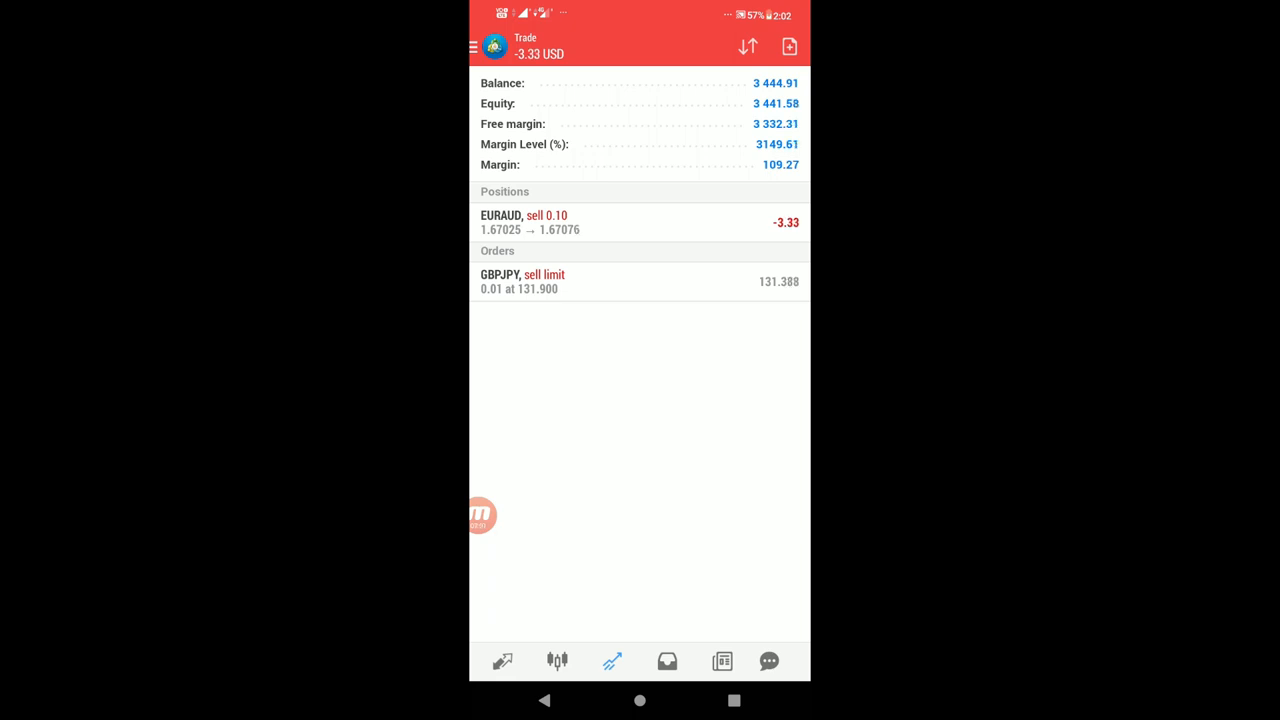
pyautogui.click(640, 280)
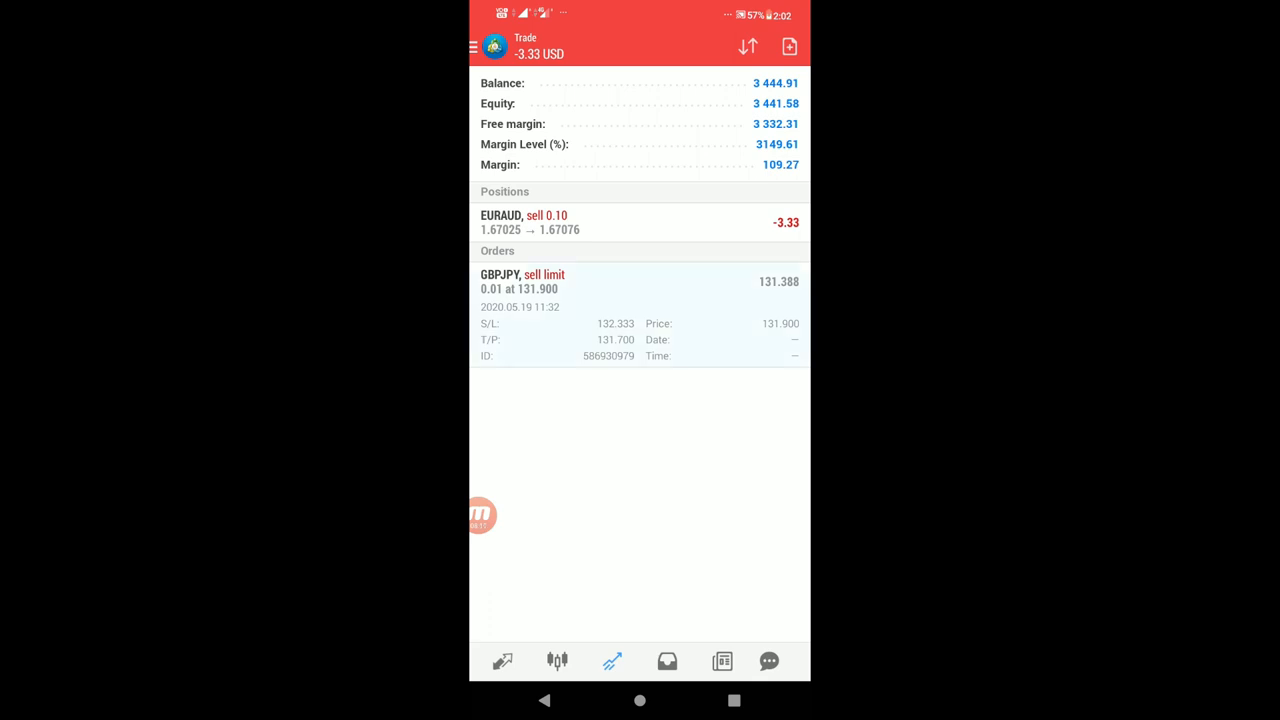
# - Bring up the GBPJPY hourly chart with RSI, Stochastic and AO from the pending order's menu
pyautogui.click(640, 316)
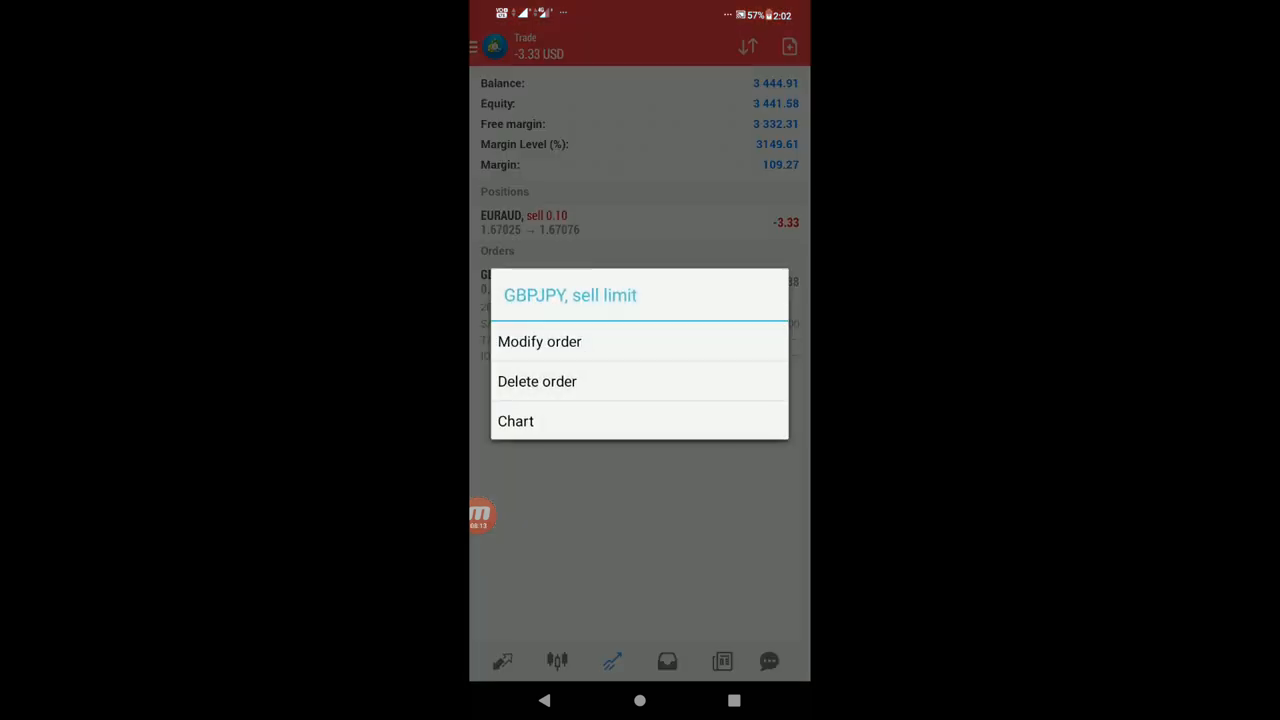
pyautogui.click(540, 340)
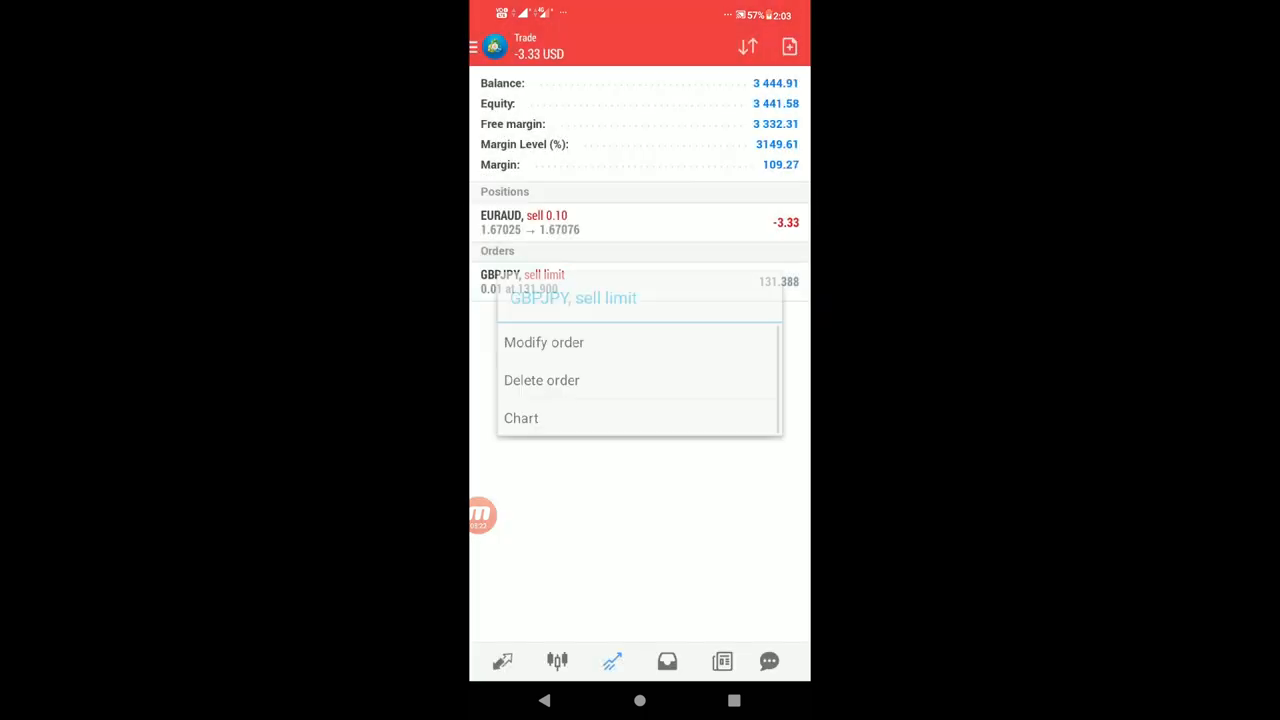
pyautogui.click(520, 418)
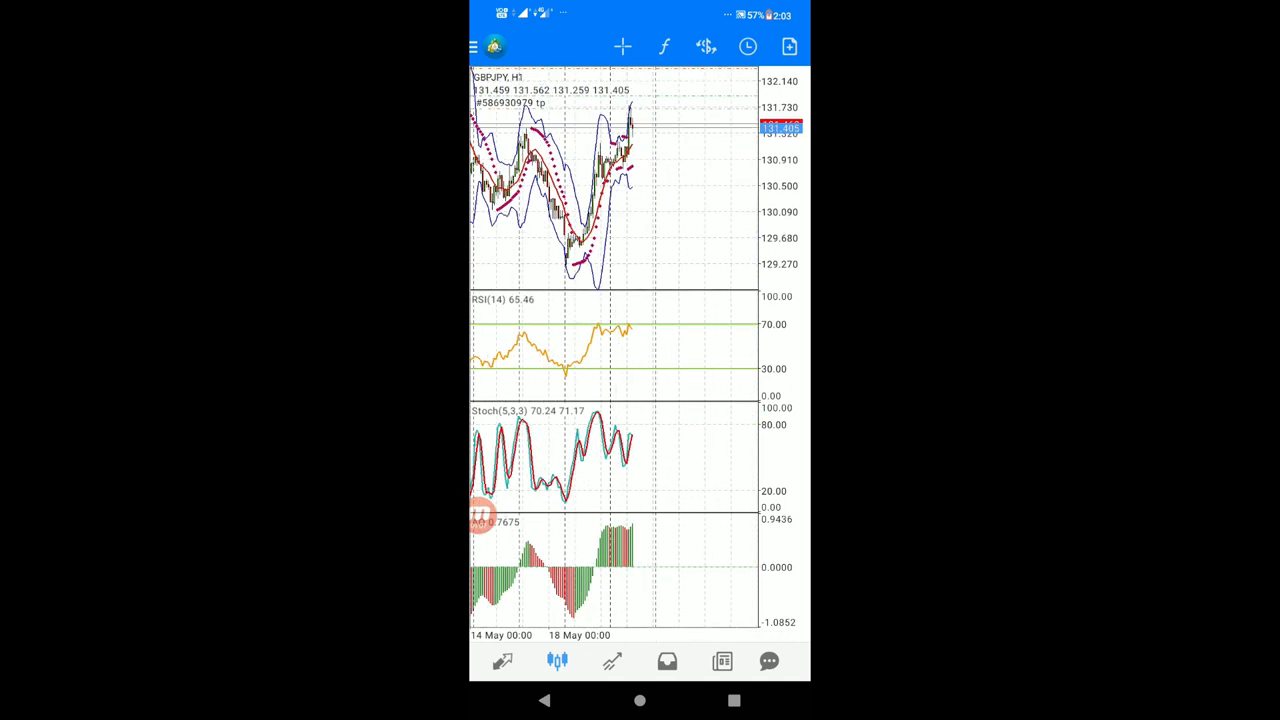
# - Switch the GBPJPY chart to another timeframe, then return to the trade list
pyautogui.click(640, 260)
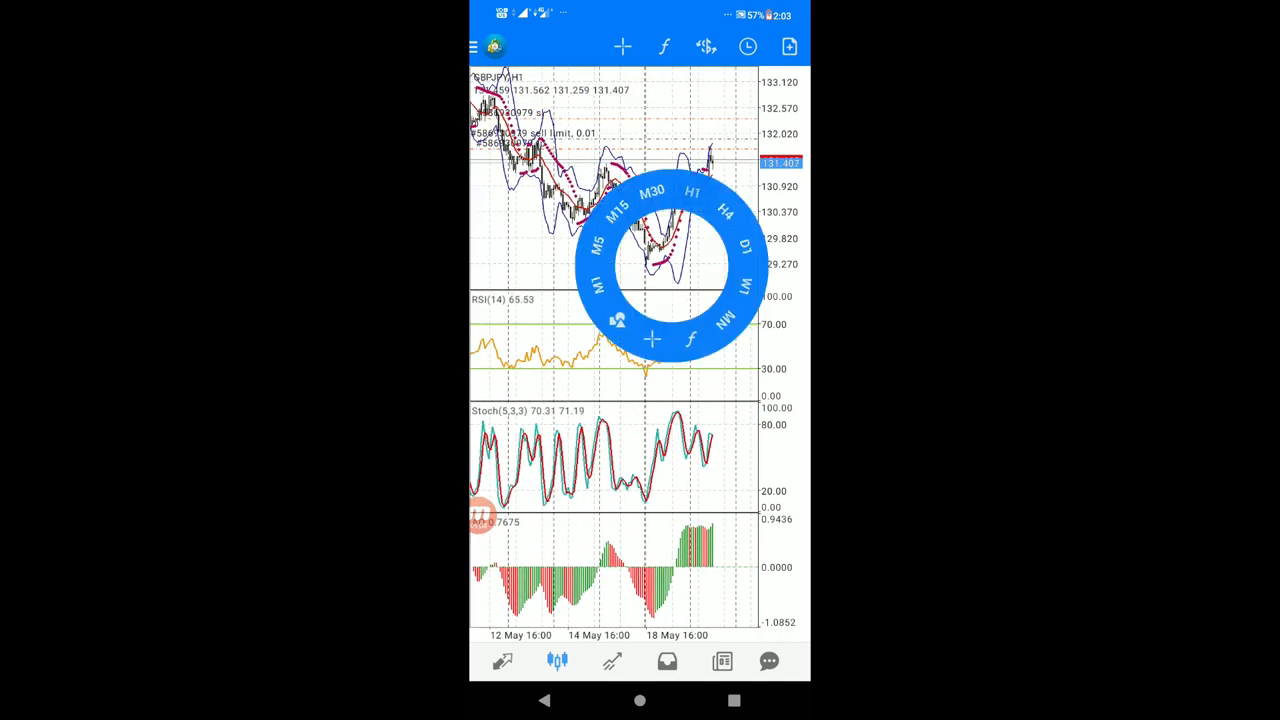
pyautogui.click(652, 192)
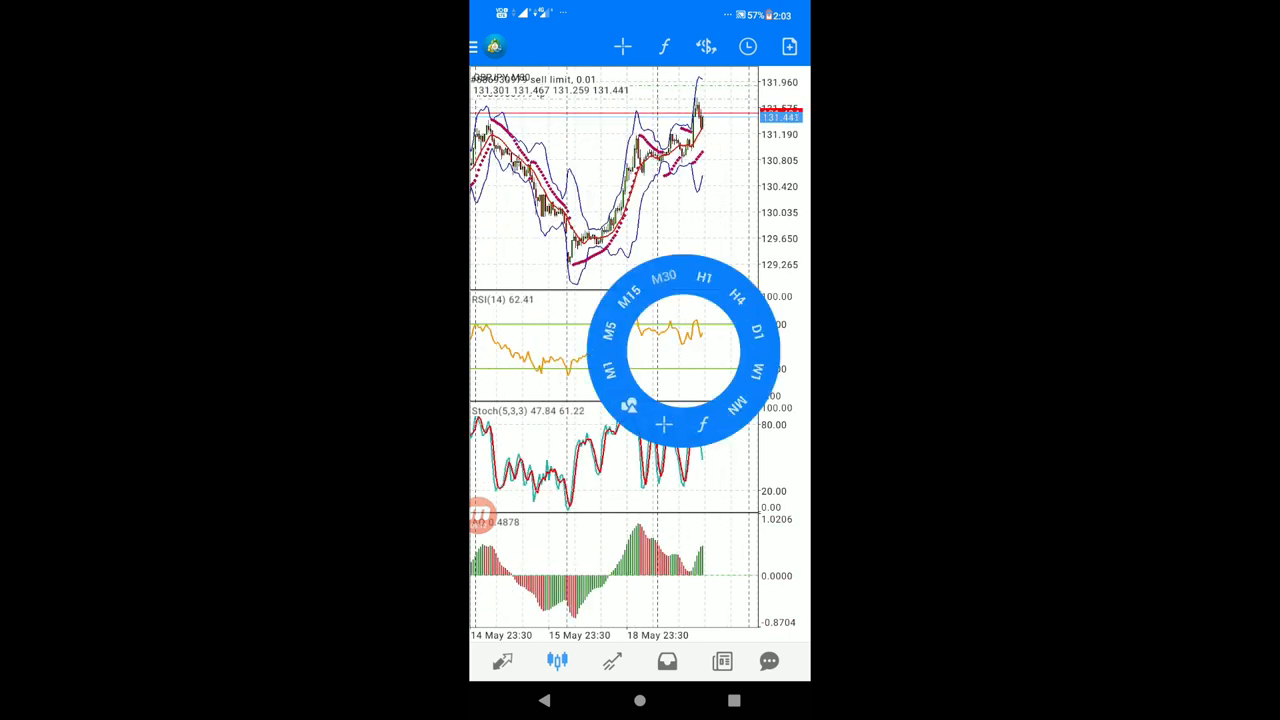
pyautogui.click(734, 296)
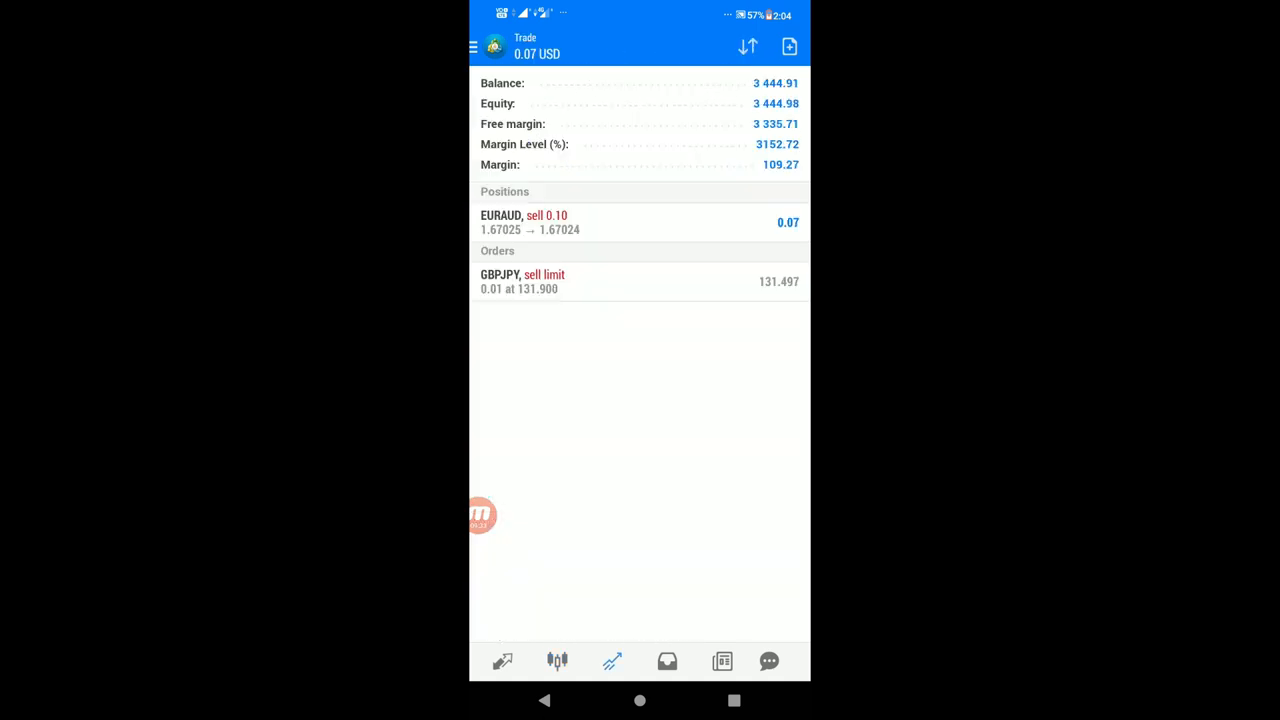
pyautogui.click(640, 280)
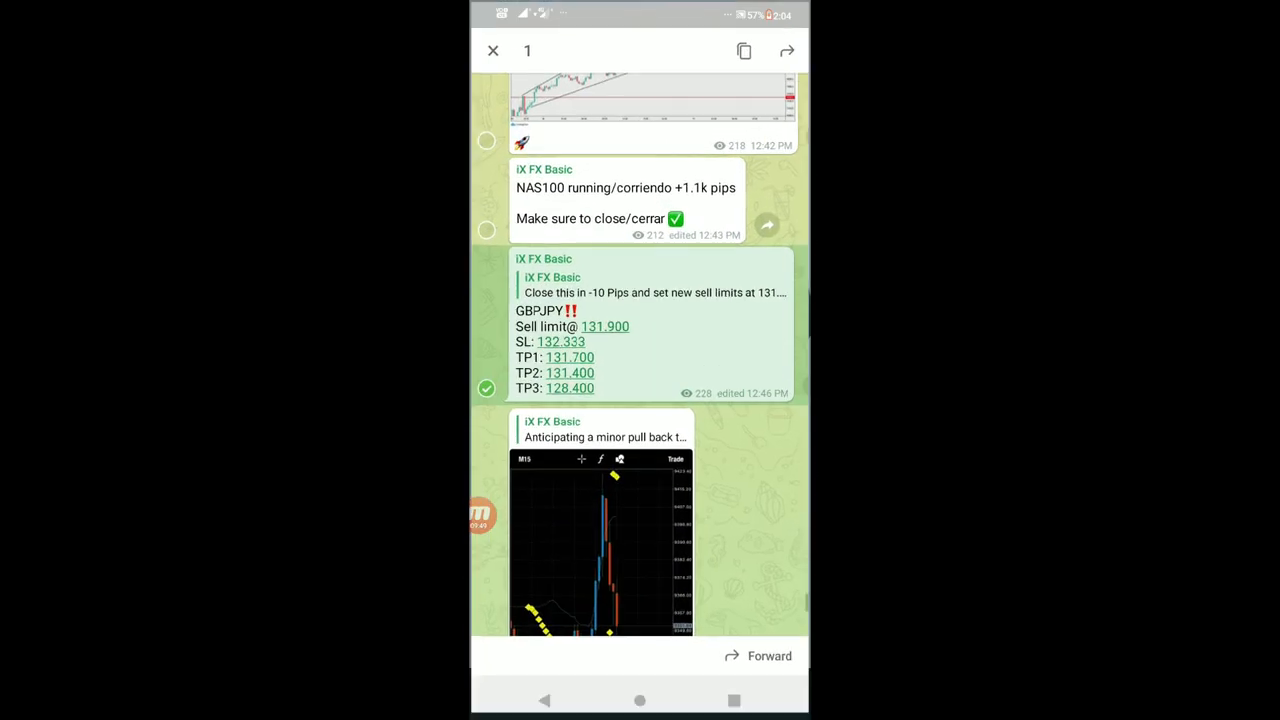
# - Leave the Telegram signal channel and bring up the EURAUD sell position's actions in MetaTrader 4
pyautogui.click(492, 52)
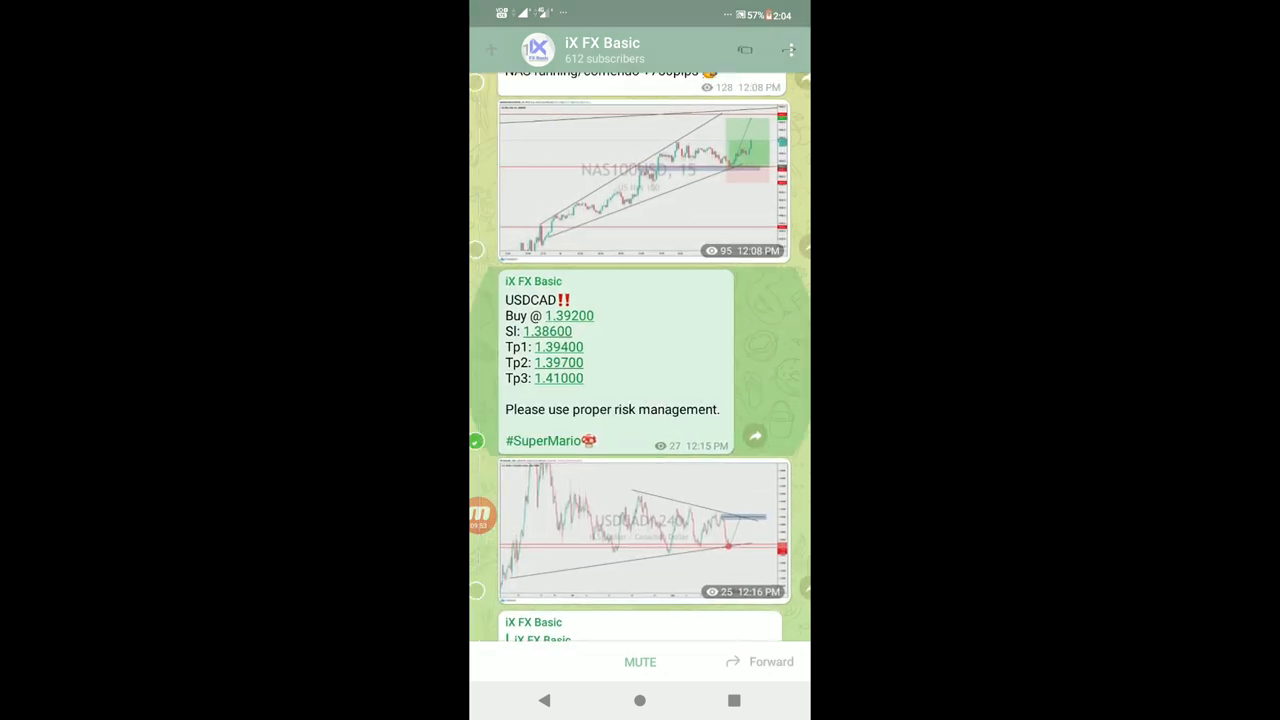
pyautogui.click(620, 360)
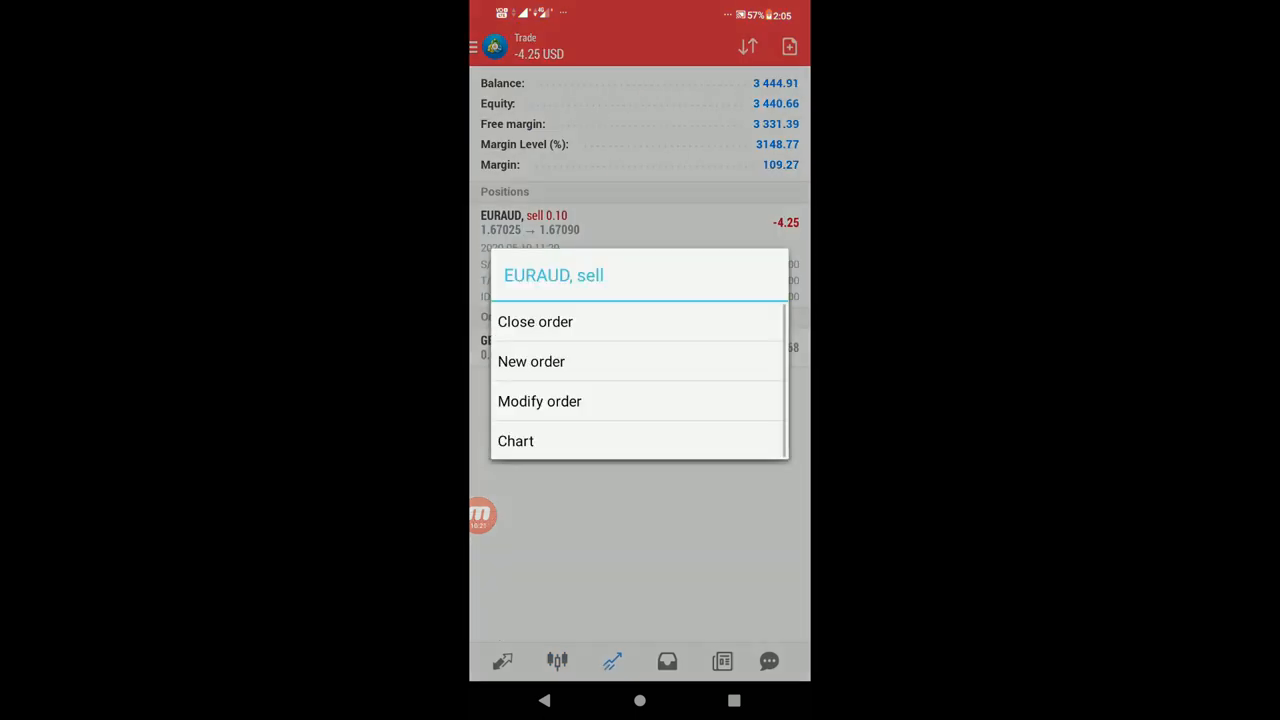
# - Modify the EURAUD sell's take profit from 1.66596 to 1.66940, keeping stop loss 1.67449
pyautogui.click(540, 400)
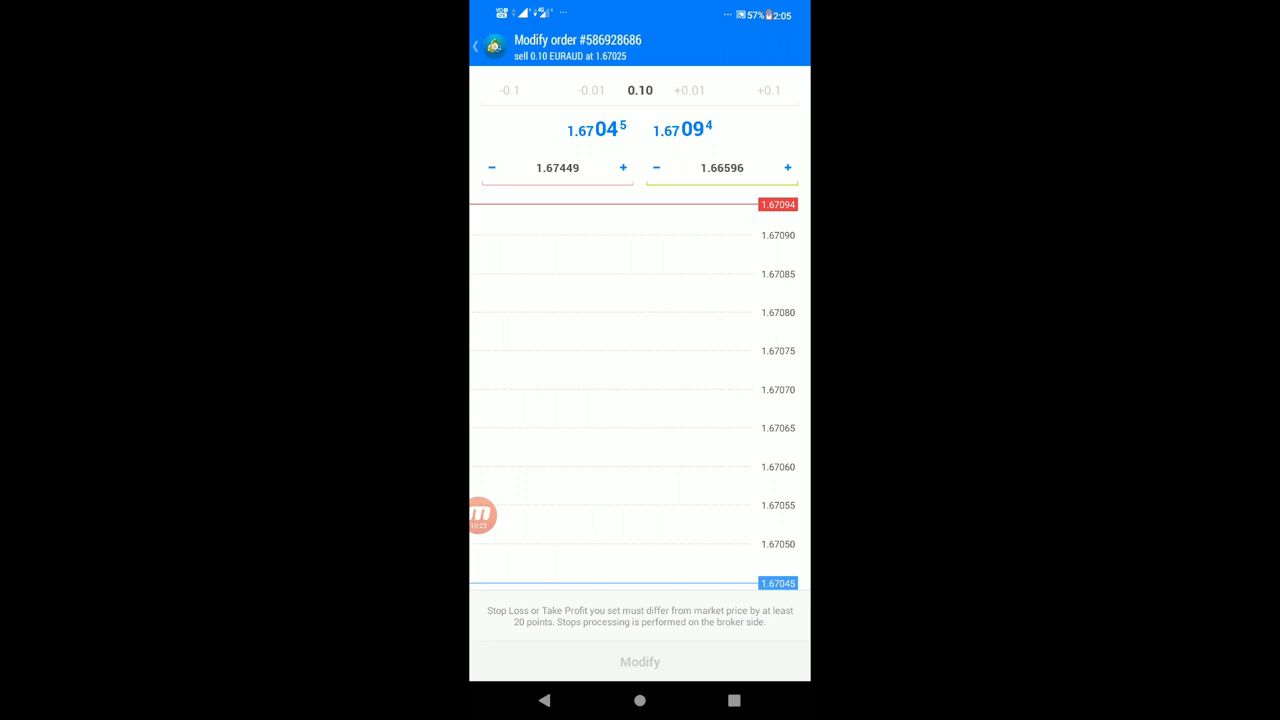
pyautogui.click(720, 168)
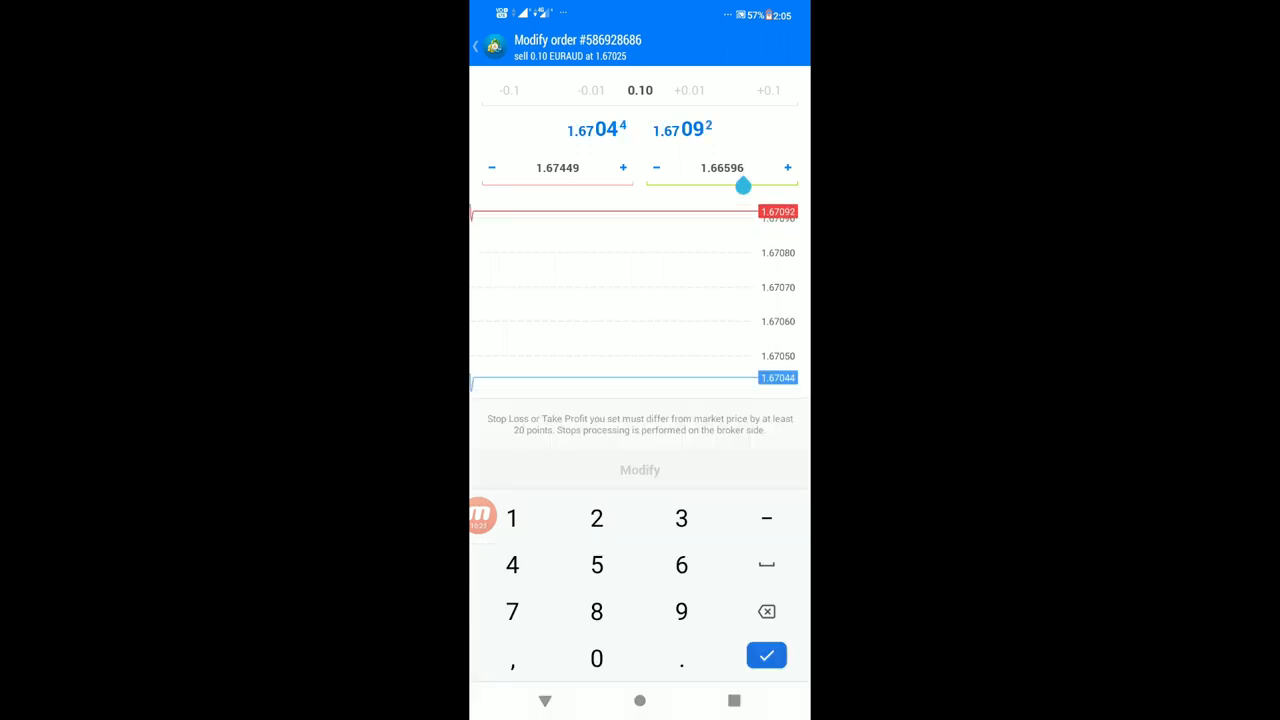
pyautogui.click(766, 612)
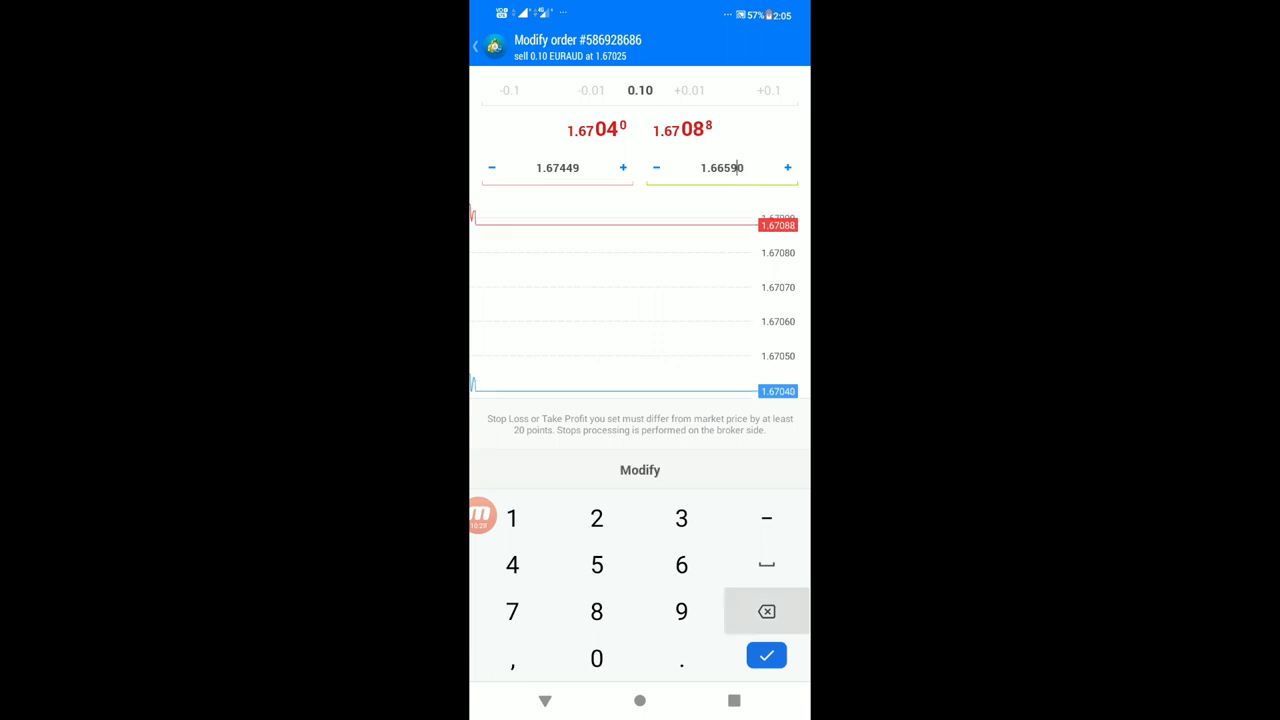
pyautogui.click(766, 612)
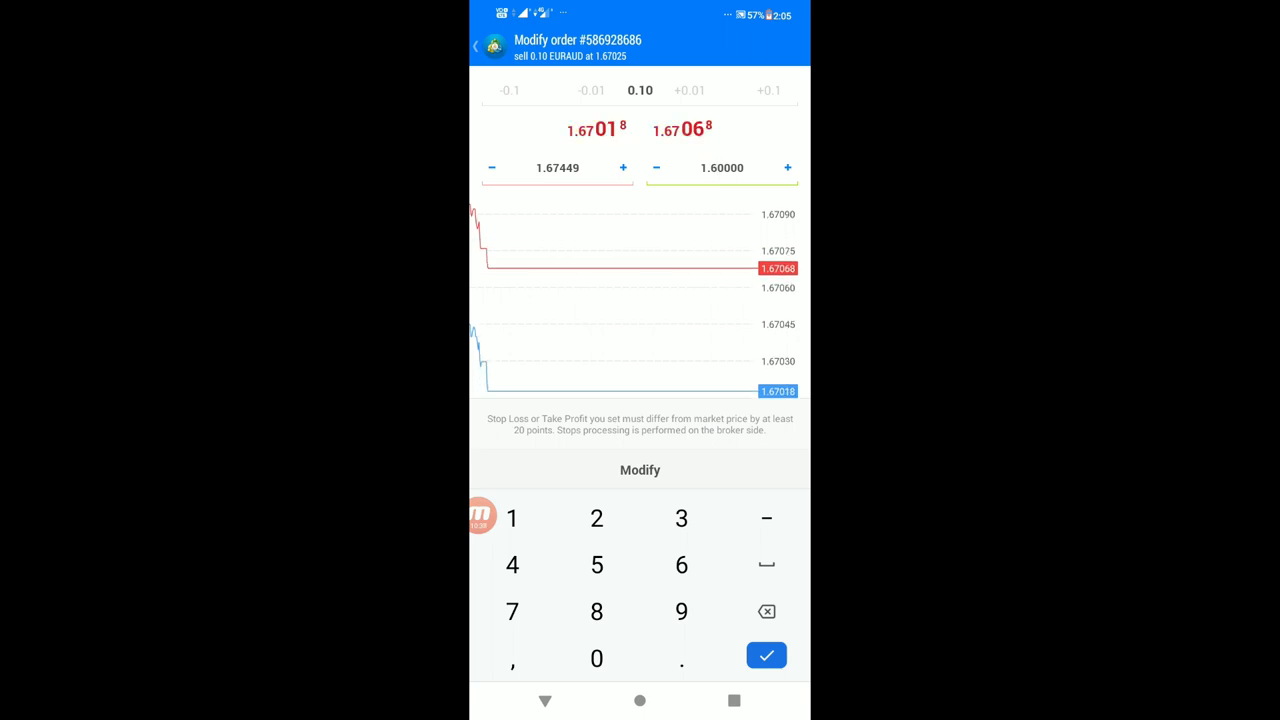
pyautogui.click(512, 564)
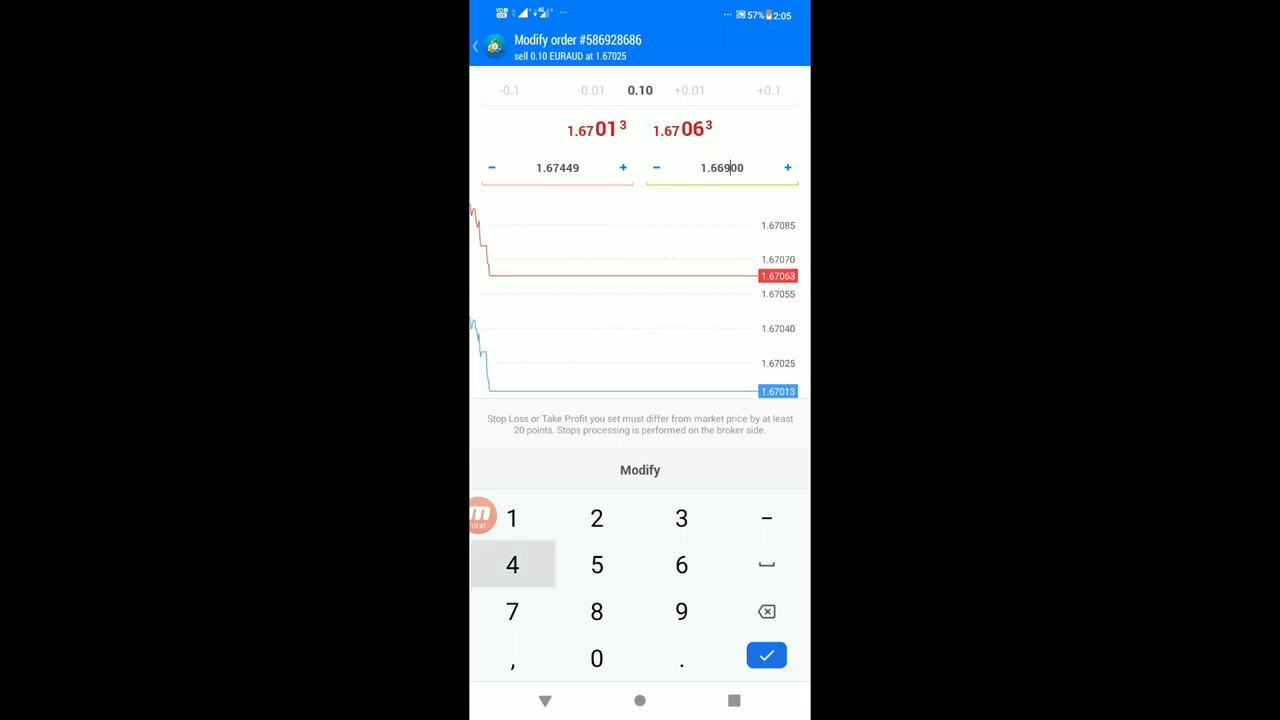
pyautogui.click(640, 468)
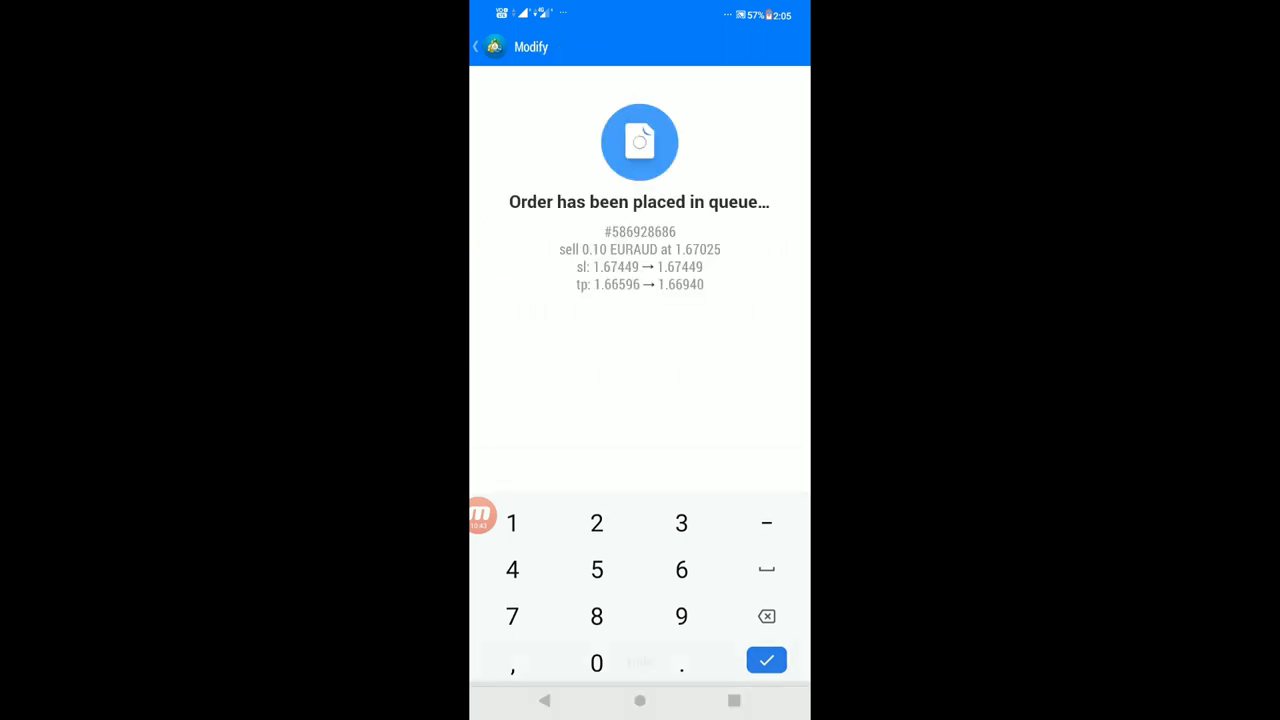
# - Submit a second take-profit change to 1.66426 for the EURAUD sell and return to the trade list
pyautogui.click(766, 660)
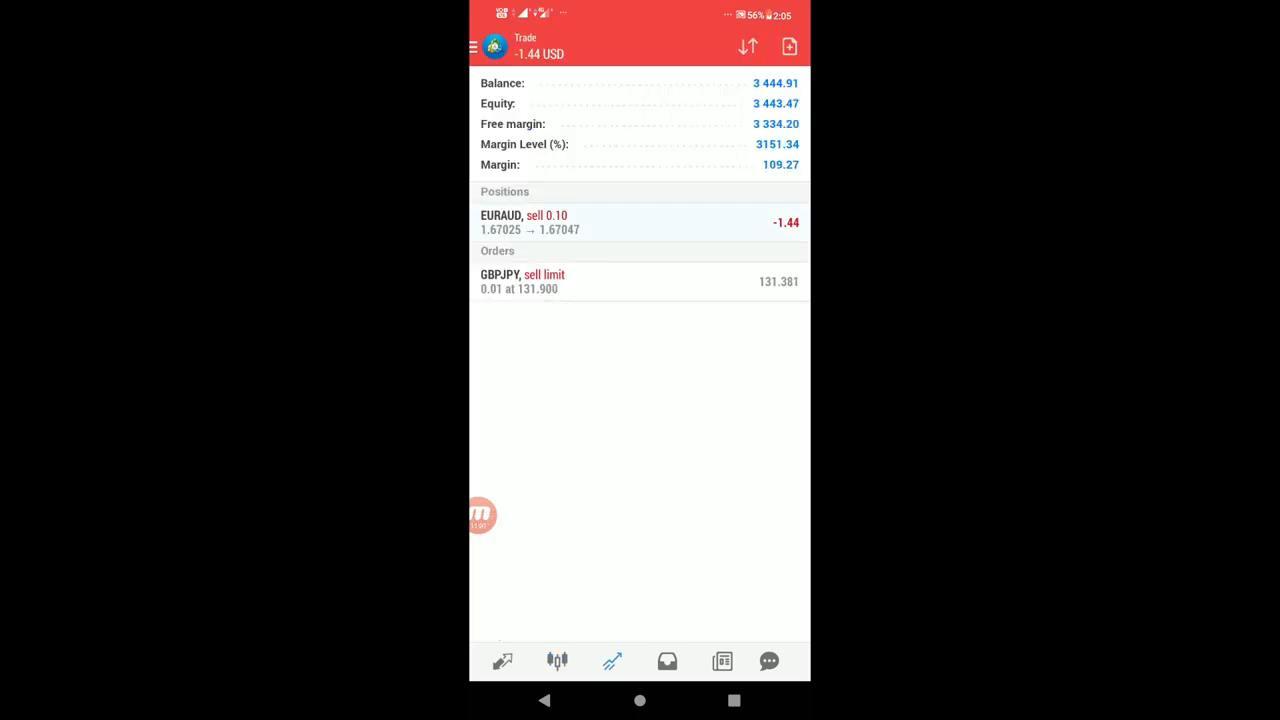
pyautogui.click(640, 222)
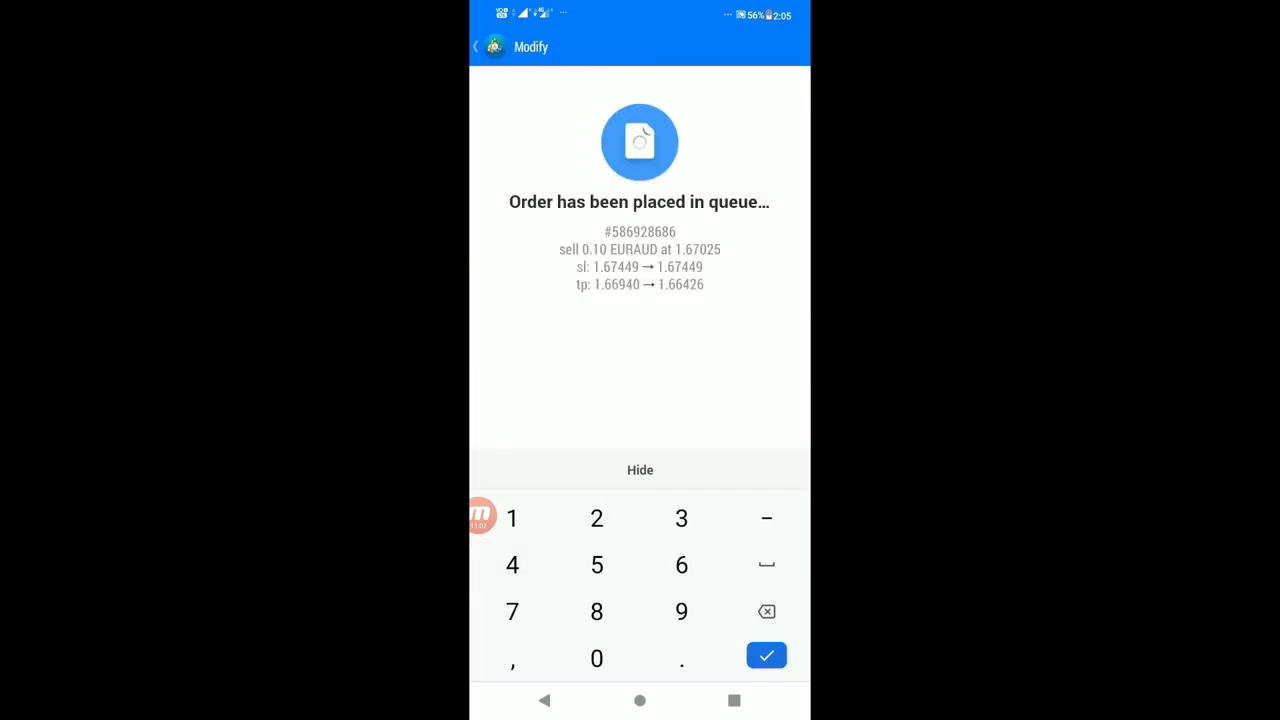
pyautogui.click(766, 656)
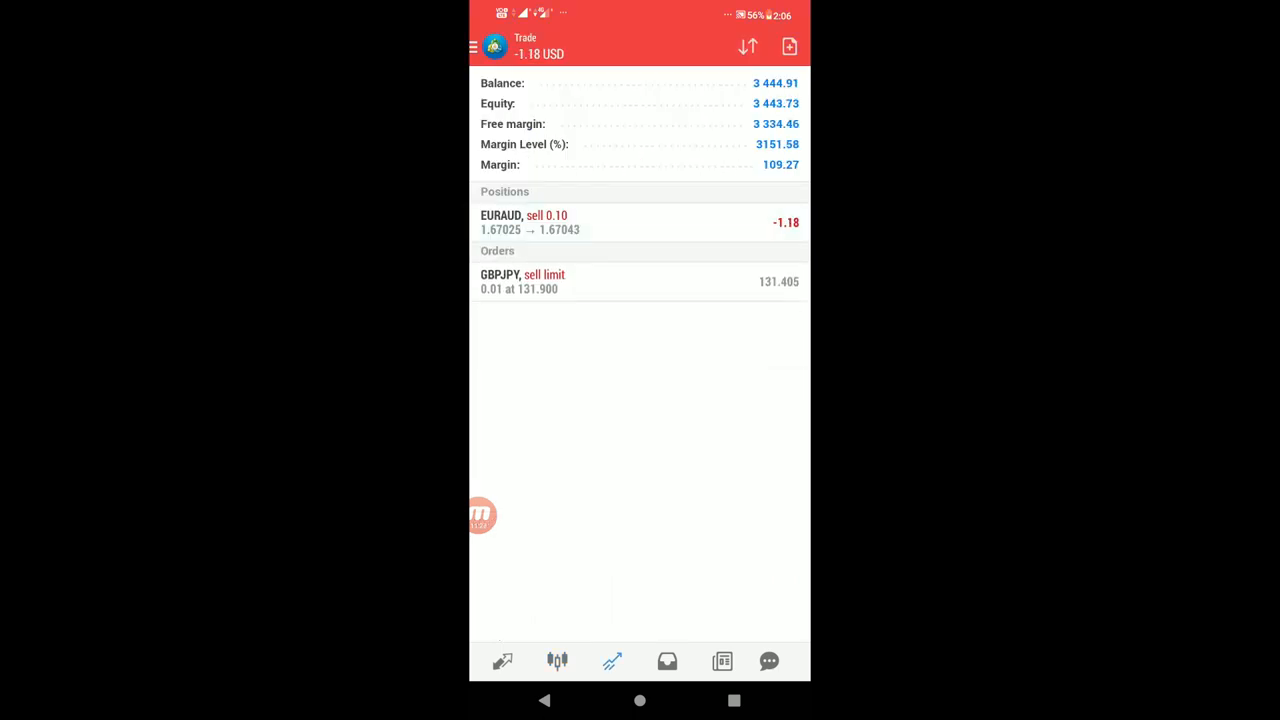
# - Close 0.01 lot of the EURAUD sell, accepting the requote, leaving 0.09 lots open
pyautogui.click(640, 222)
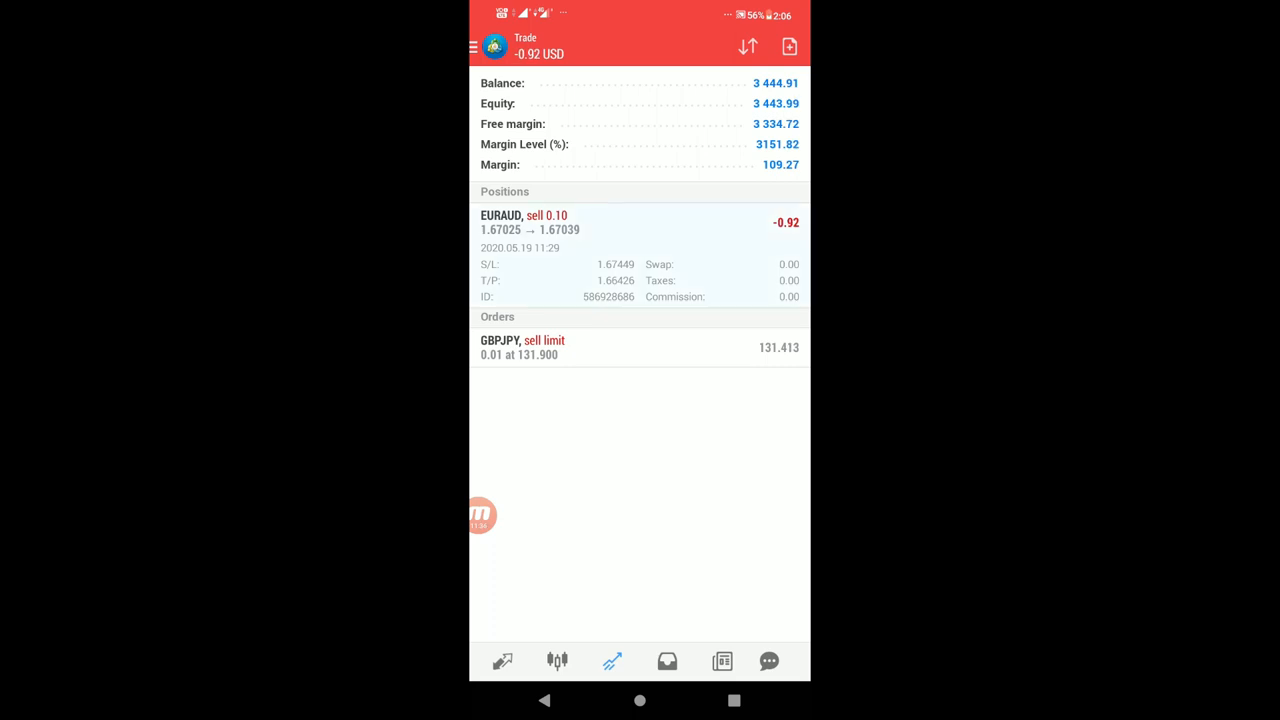
pyautogui.click(640, 222)
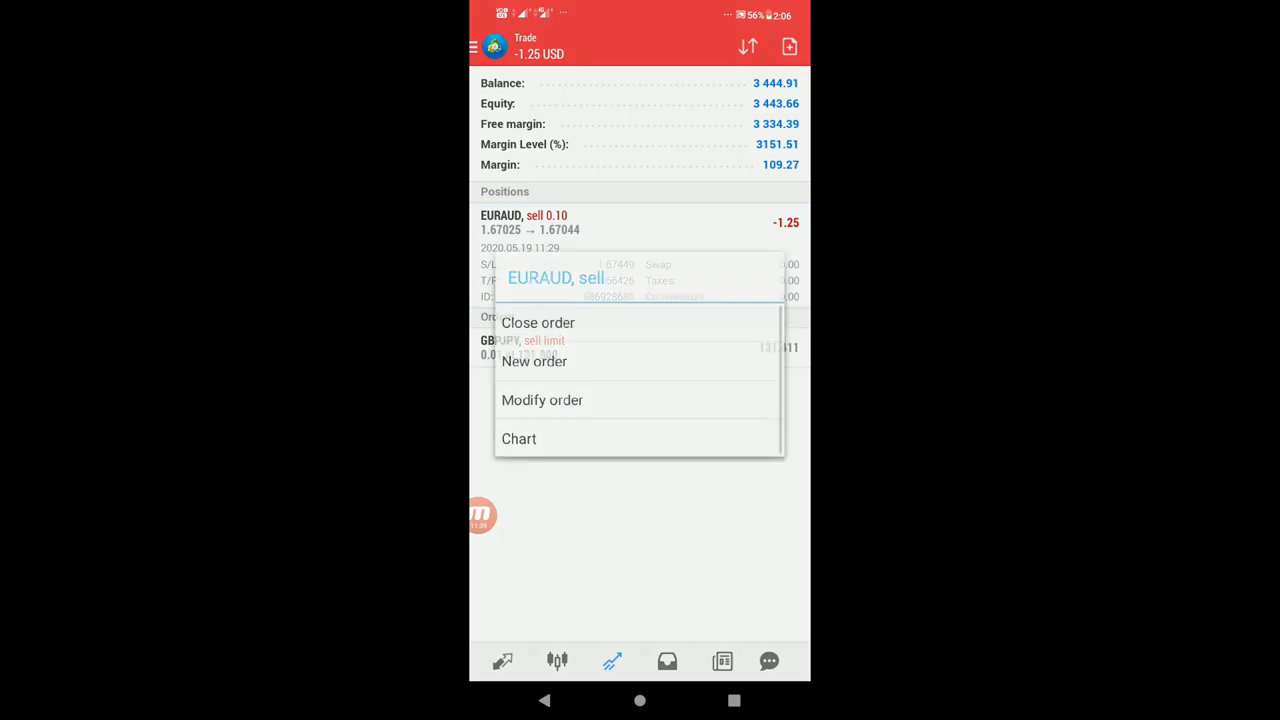
pyautogui.click(538, 322)
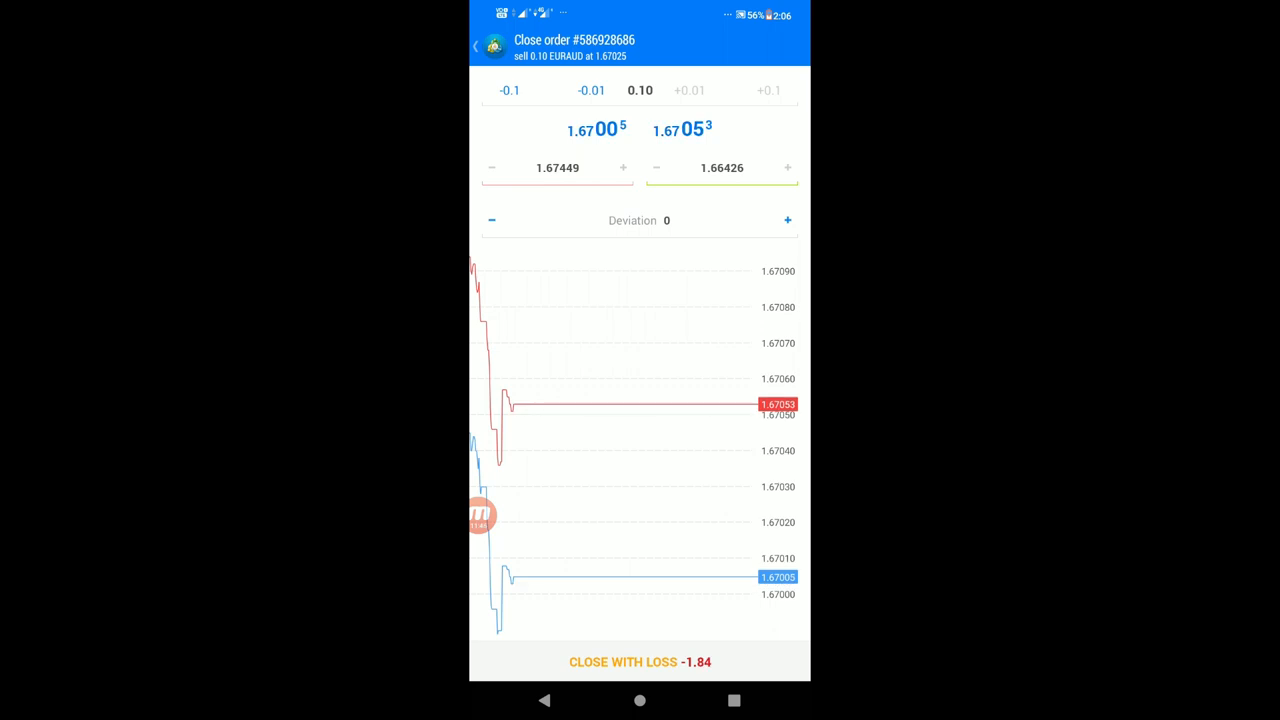
pyautogui.click(640, 90)
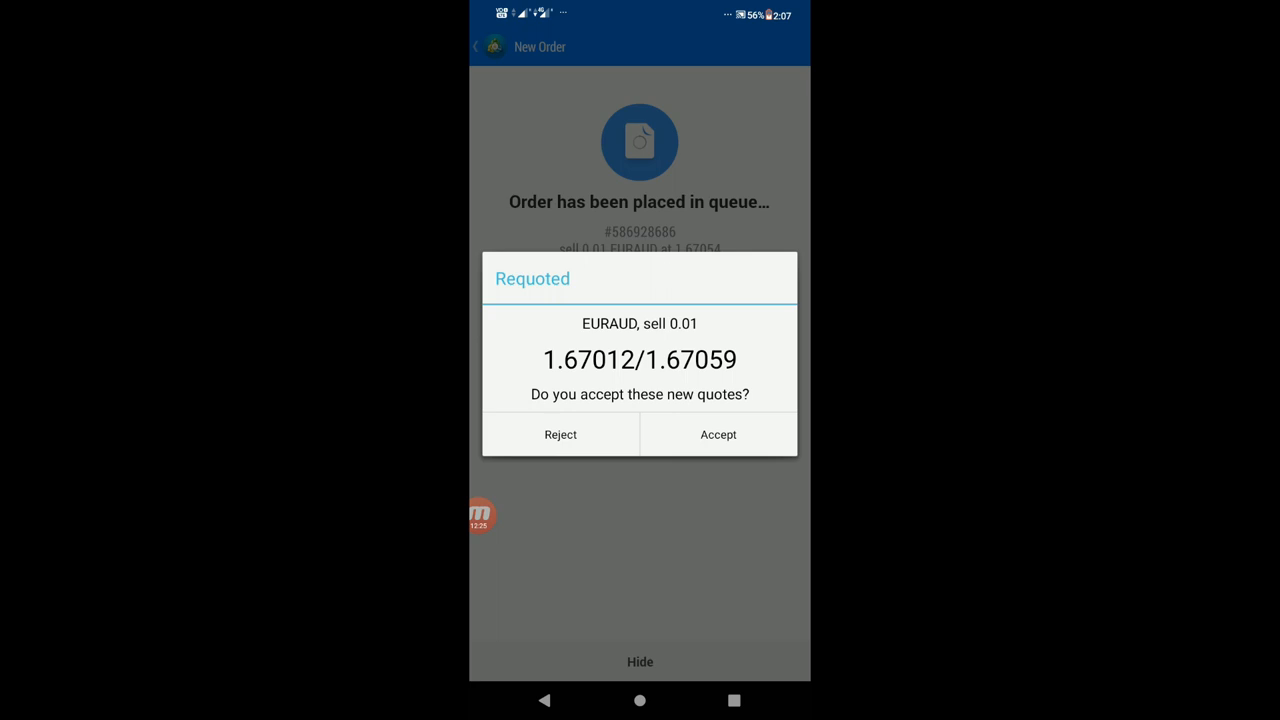
pyautogui.click(716, 434)
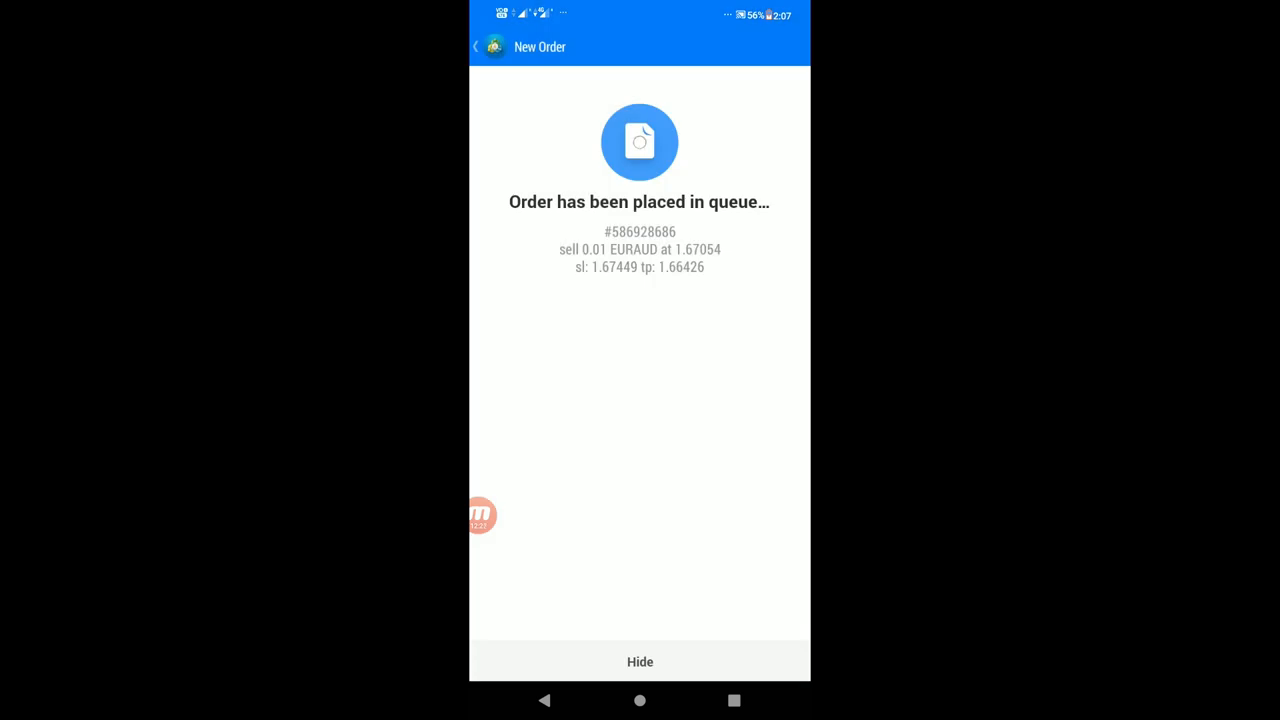
pyautogui.click(640, 660)
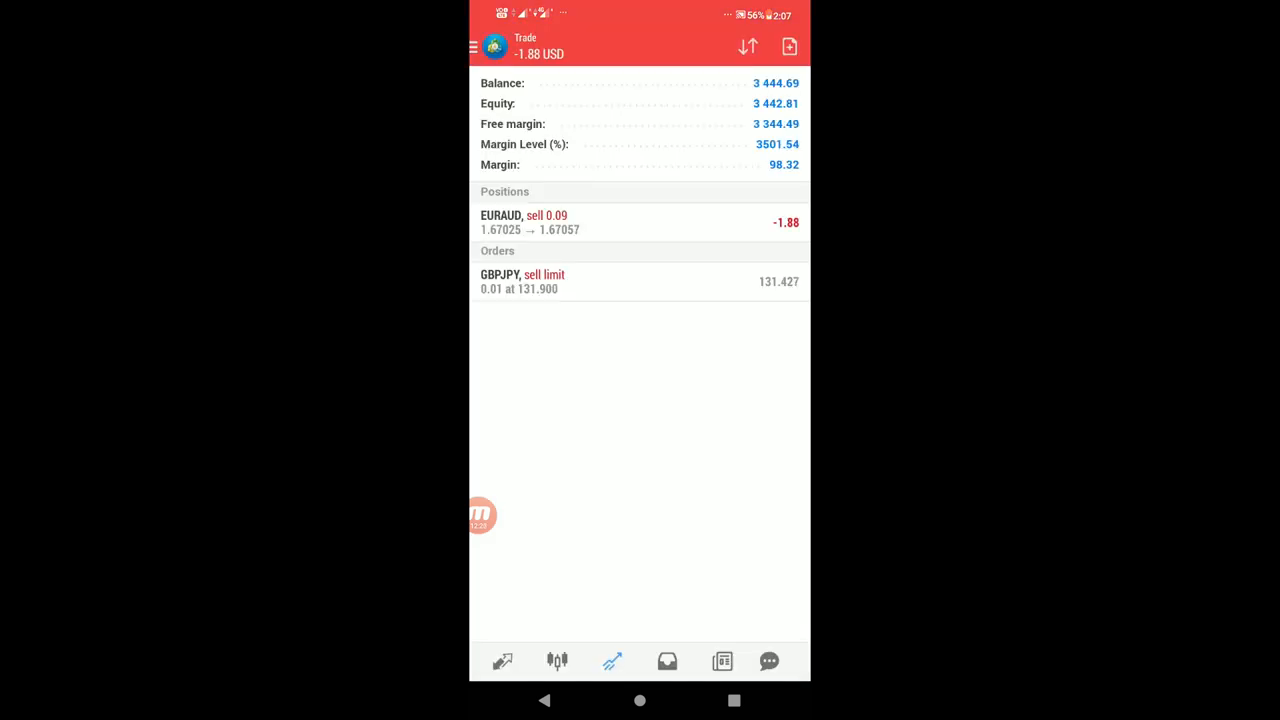
# - Review the closed 0.01-lot EURAUD sell at -8.22 in History and return to the open positions
pyautogui.click(640, 222)
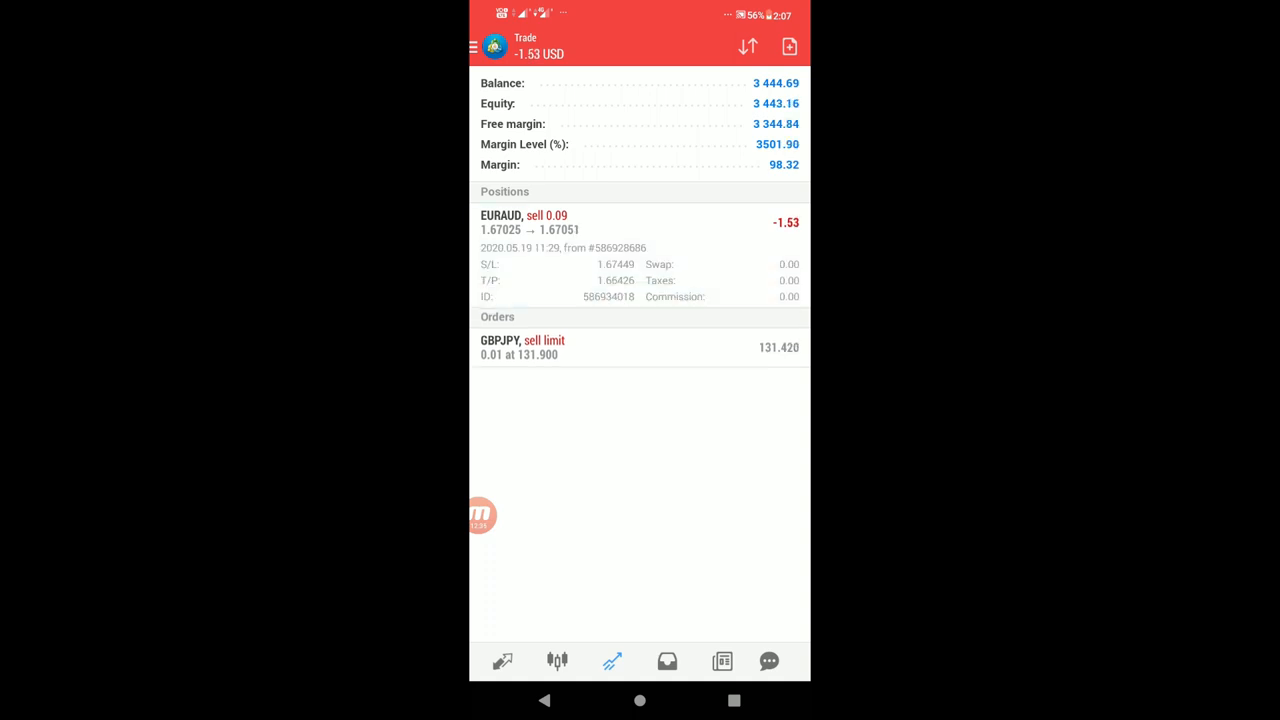
pyautogui.click(668, 660)
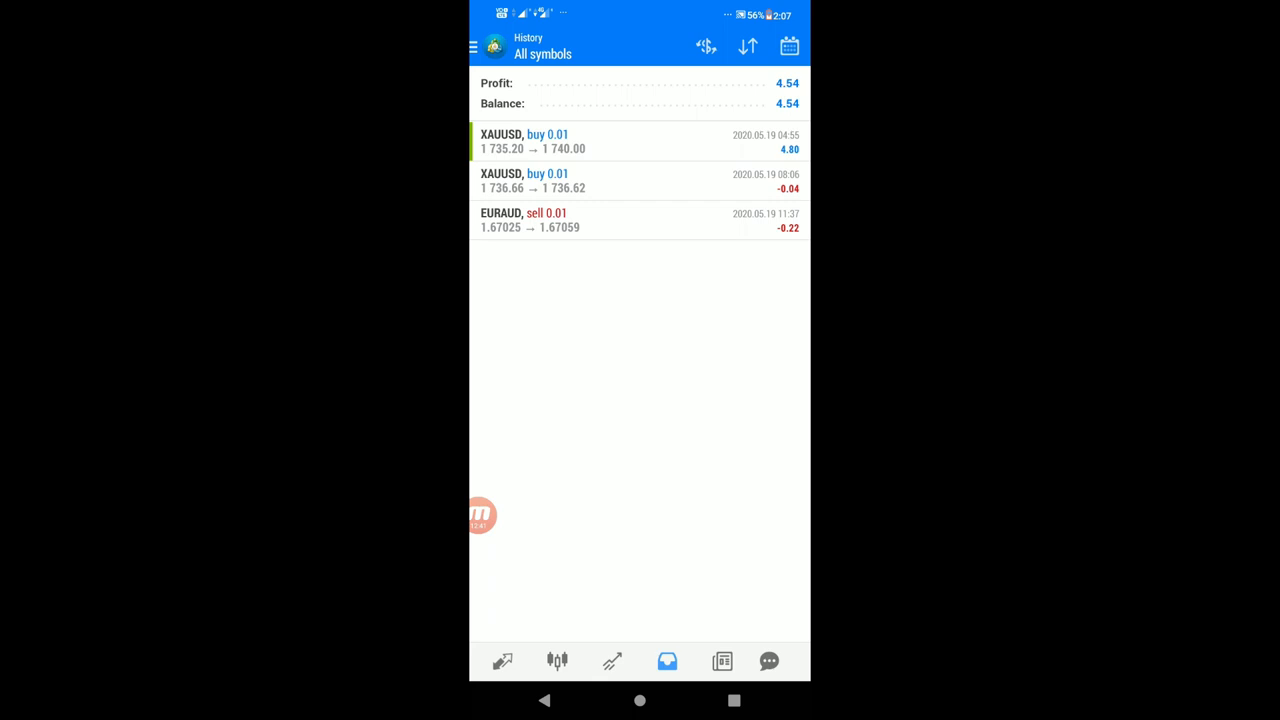
pyautogui.click(640, 220)
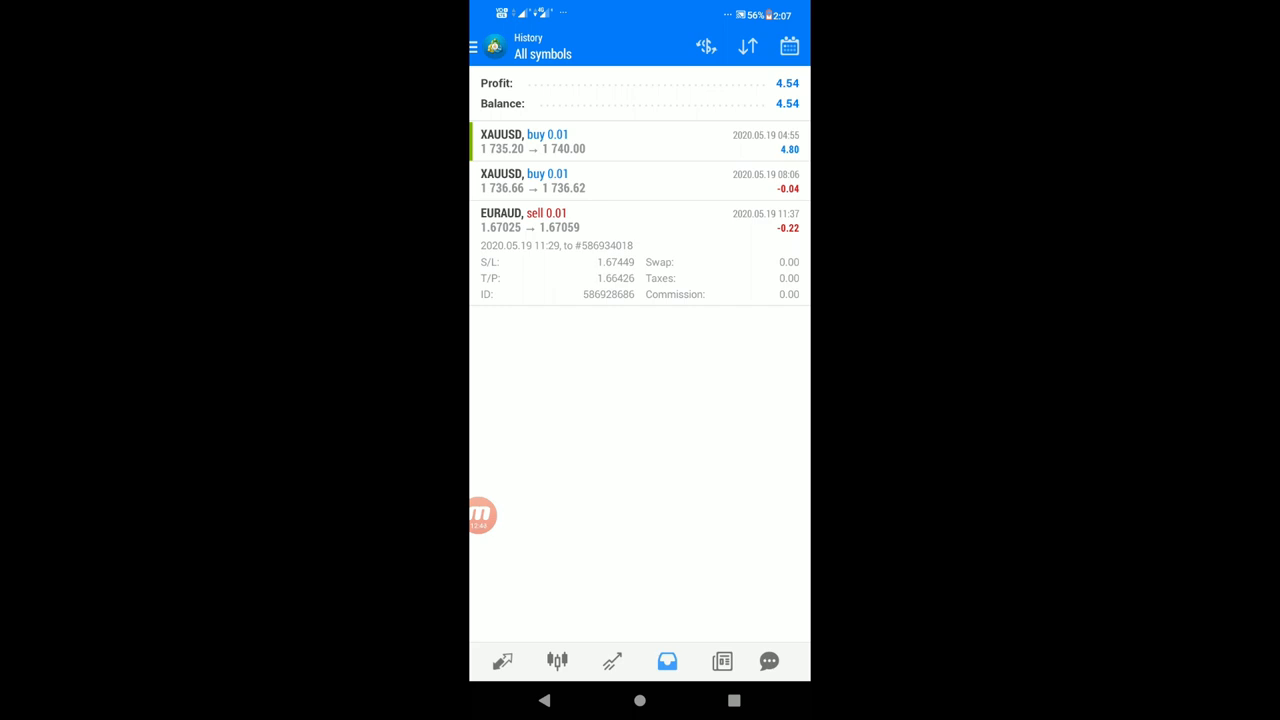
pyautogui.click(640, 220)
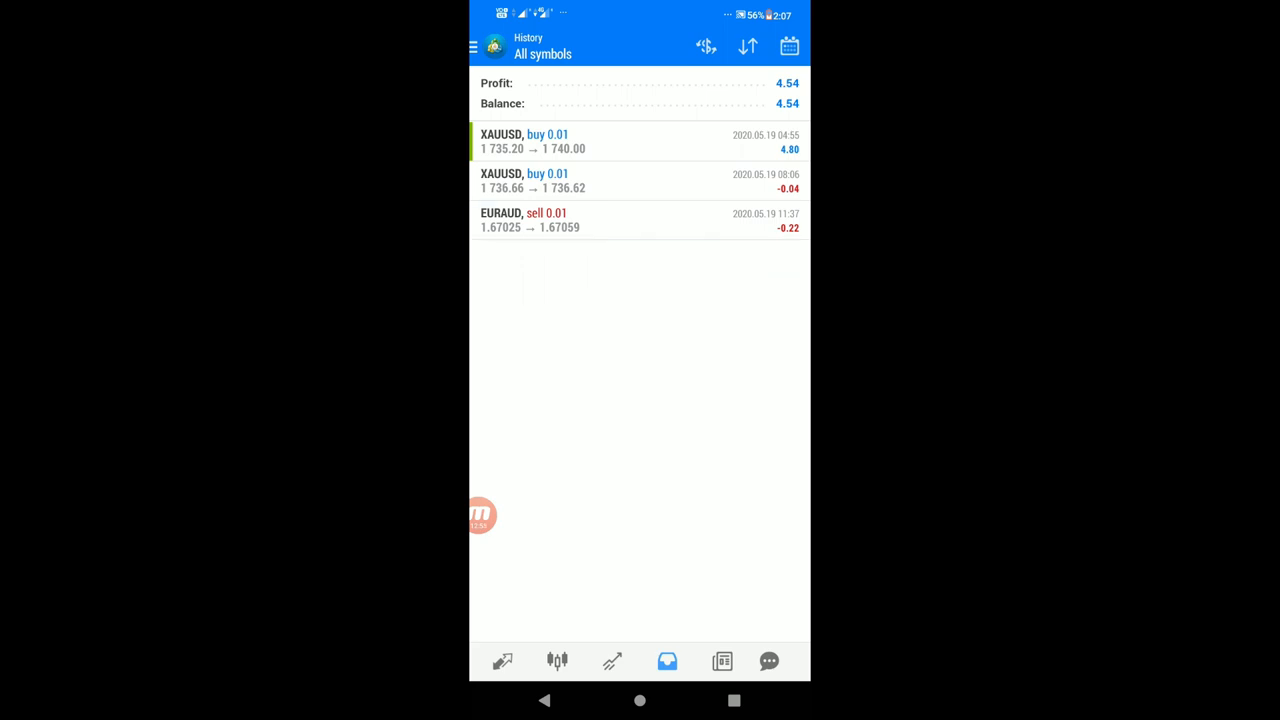
pyautogui.click(612, 660)
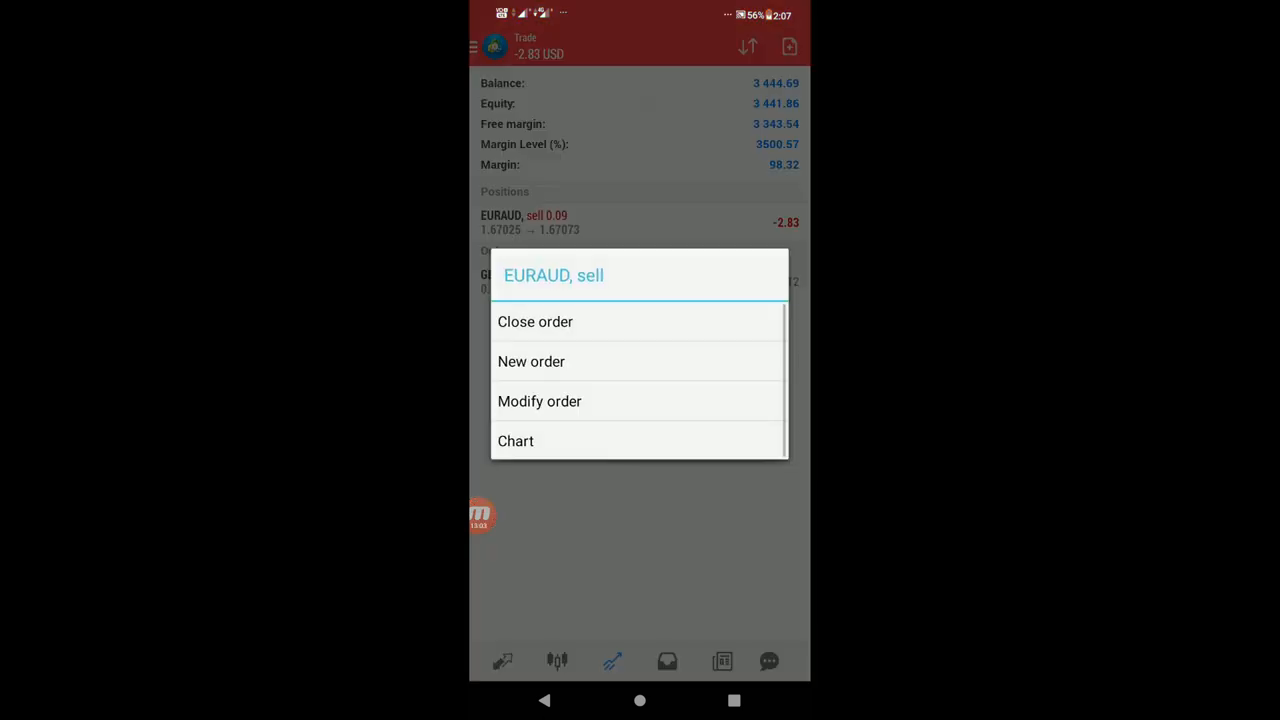
pyautogui.click(540, 400)
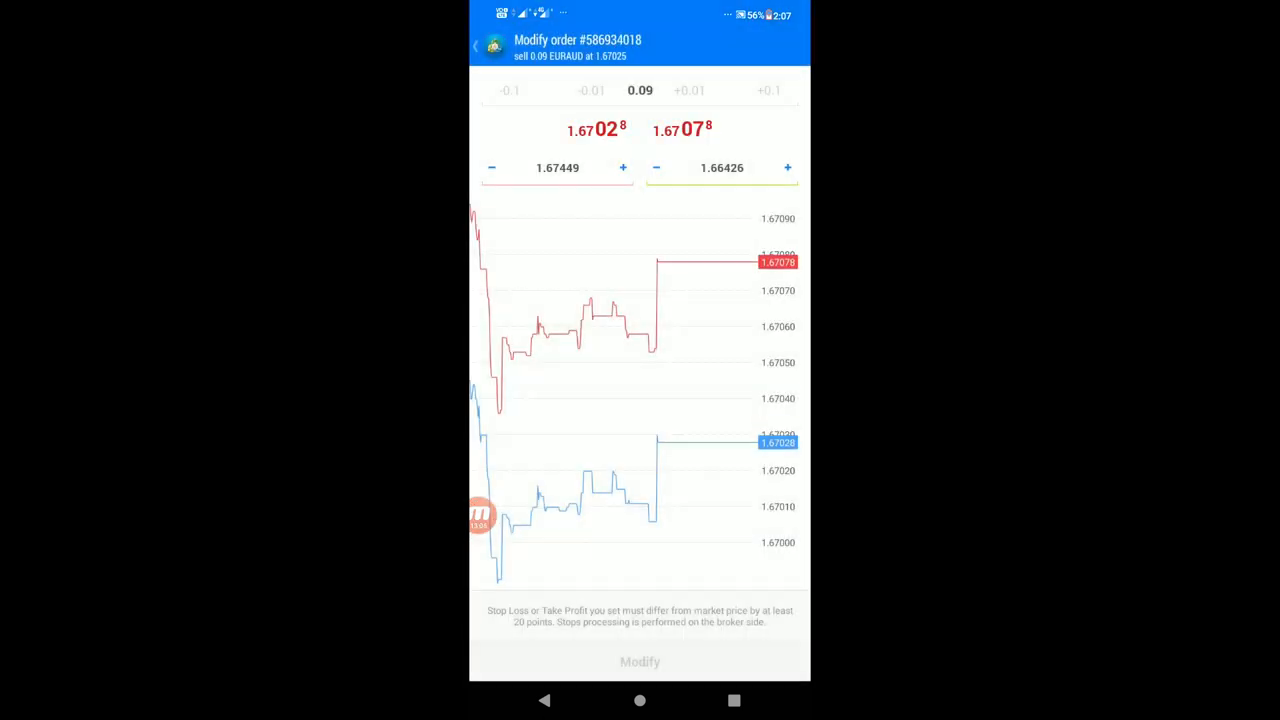
pyautogui.click(720, 168)
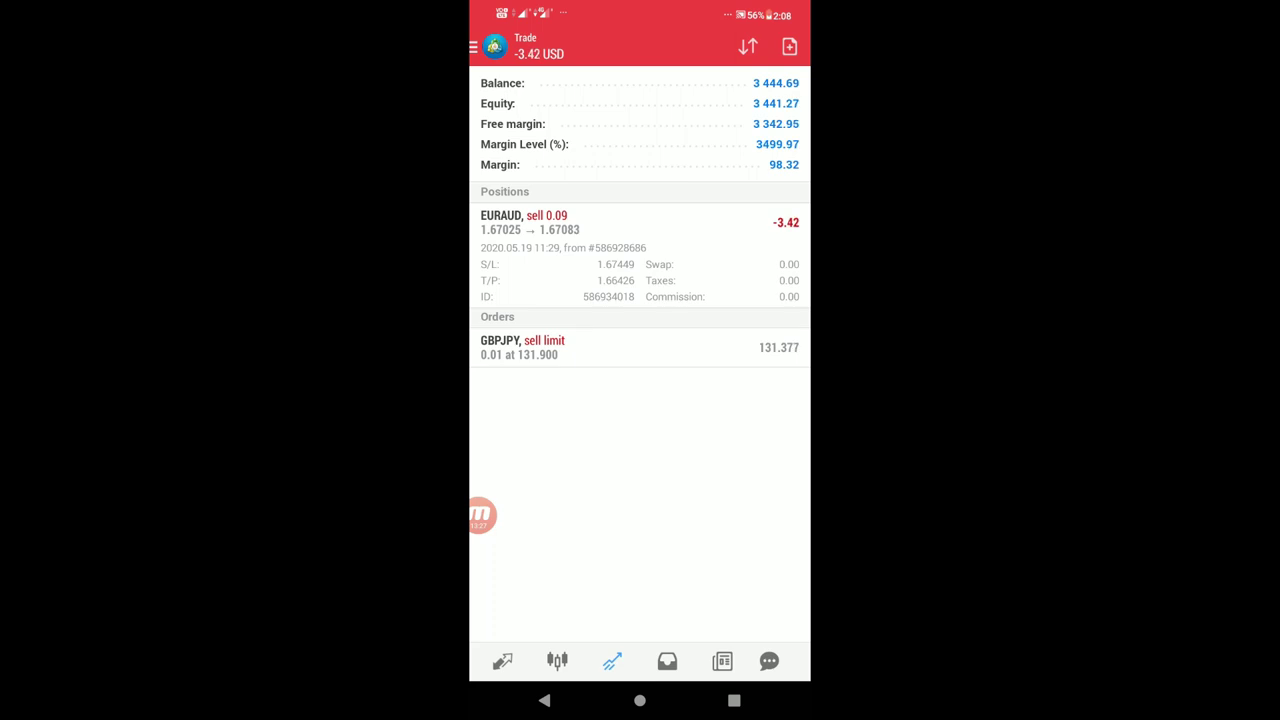
pyautogui.click(640, 230)
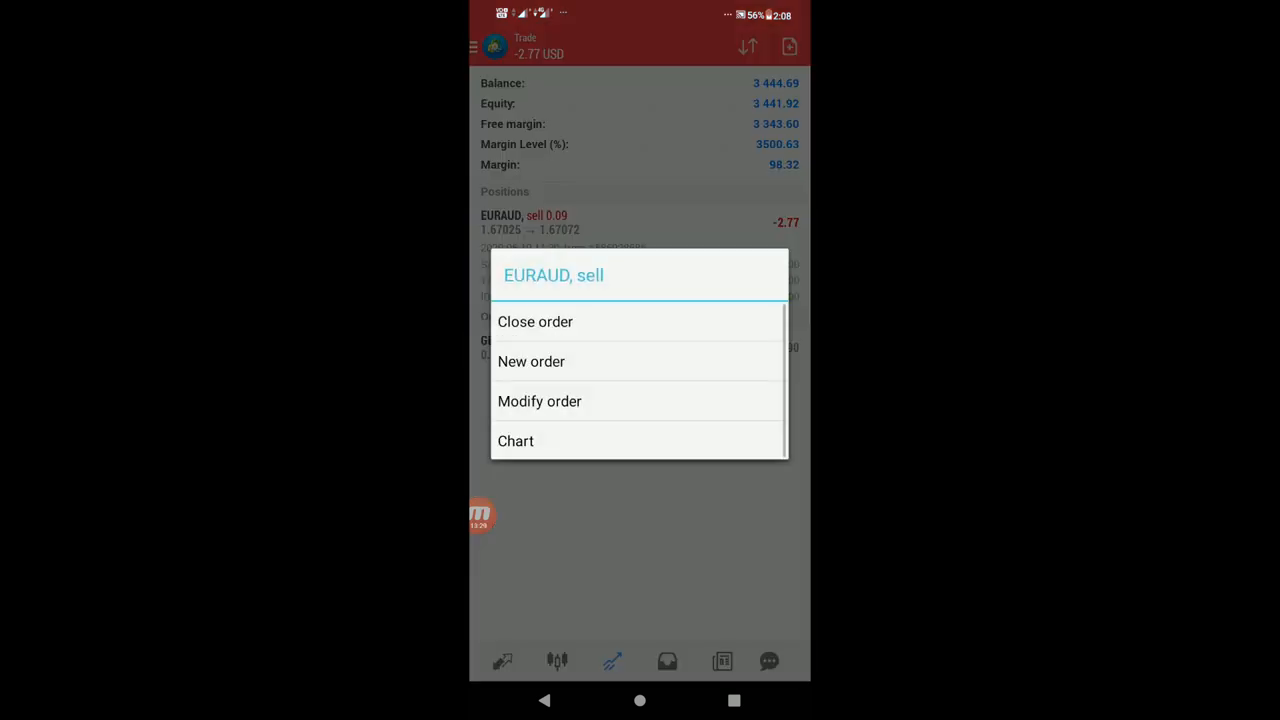
# - View the EURAUD four-hour chart with indicators and come back to the trade list
pyautogui.click(540, 400)
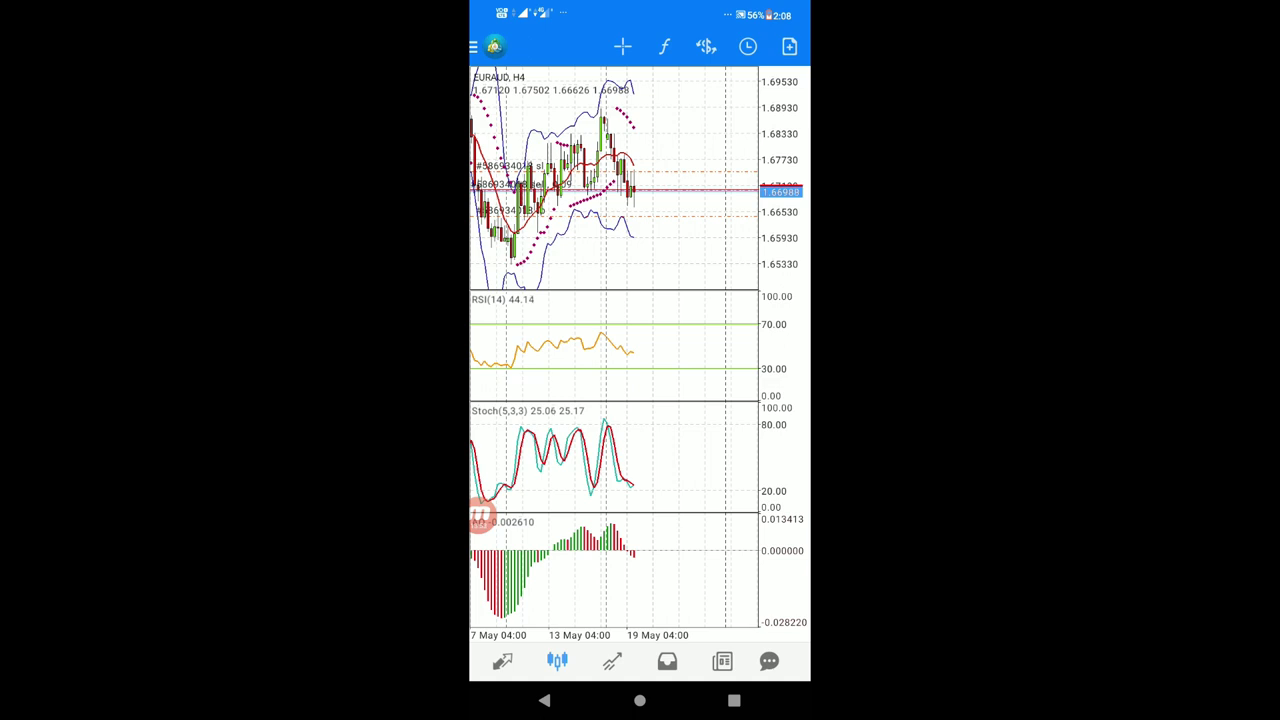
pyautogui.click(612, 660)
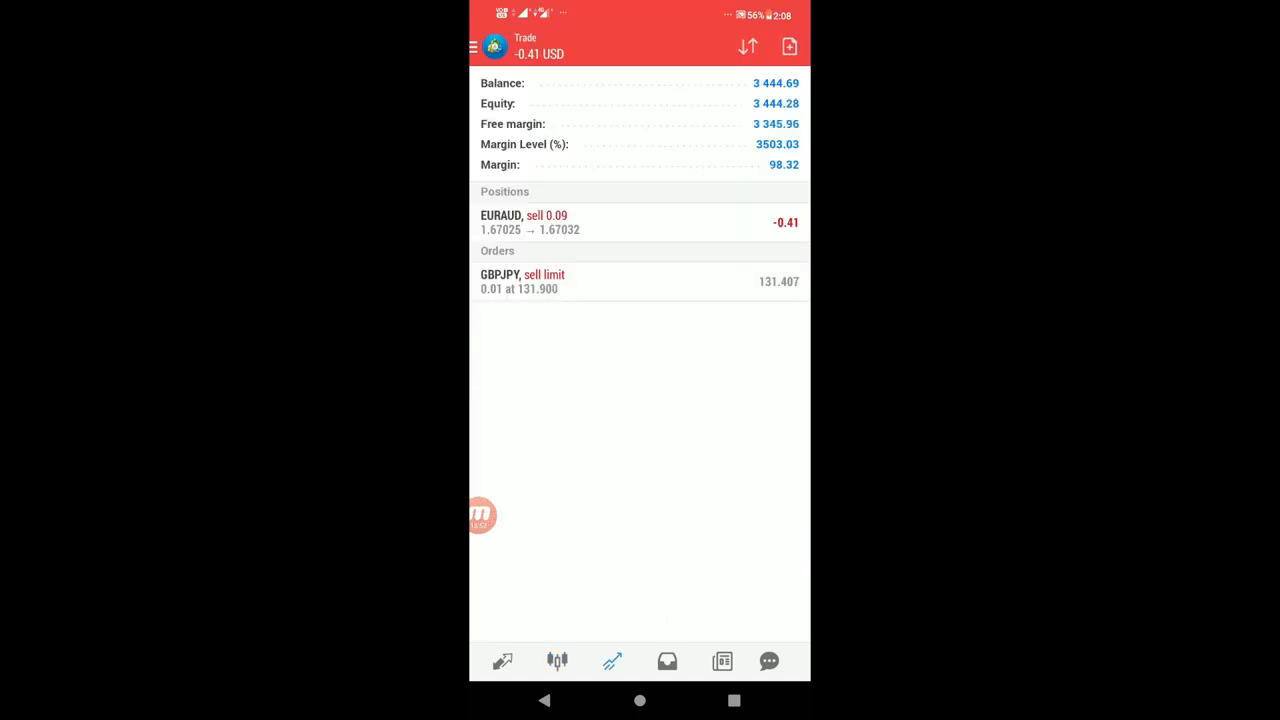
pyautogui.click(640, 222)
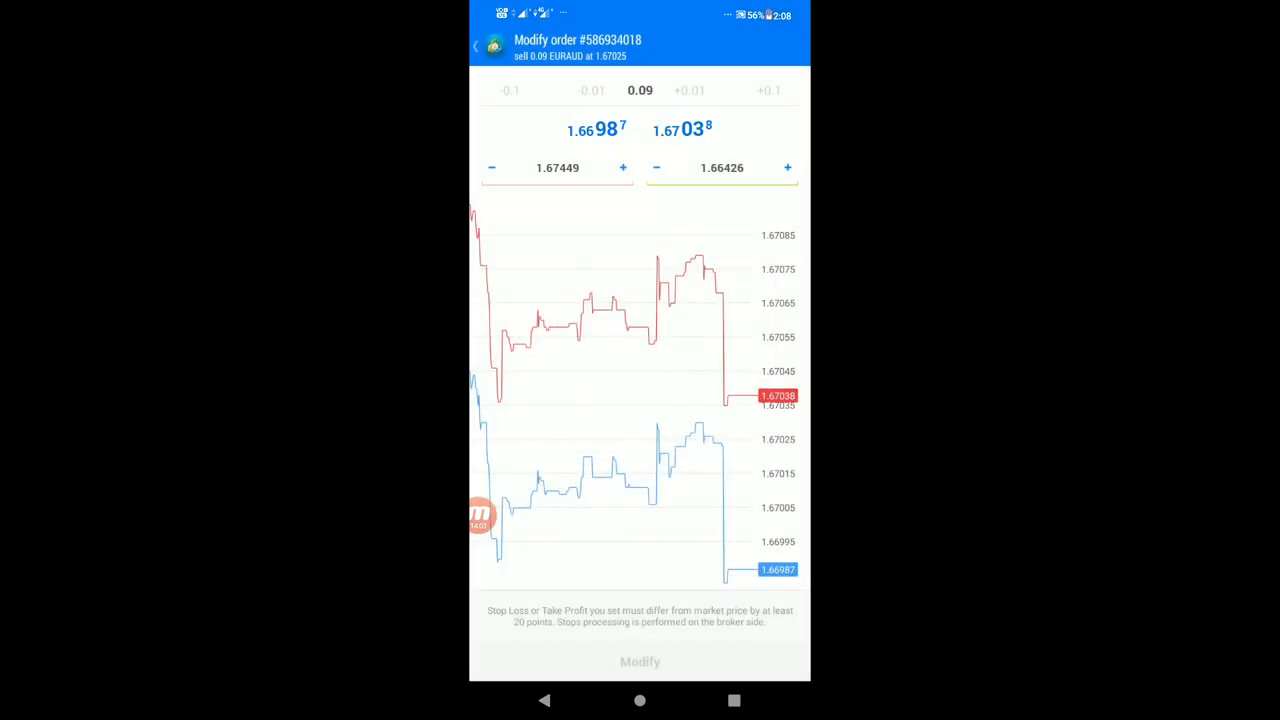
pyautogui.click(476, 48)
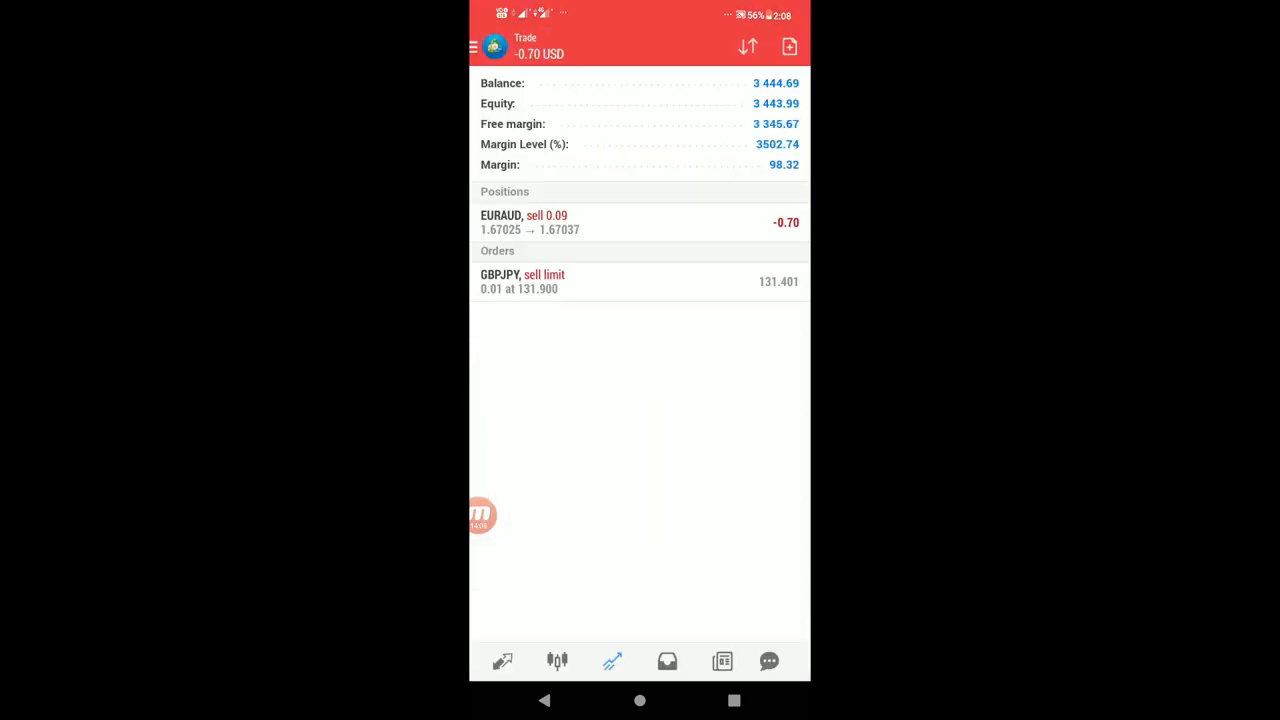
pyautogui.click(640, 222)
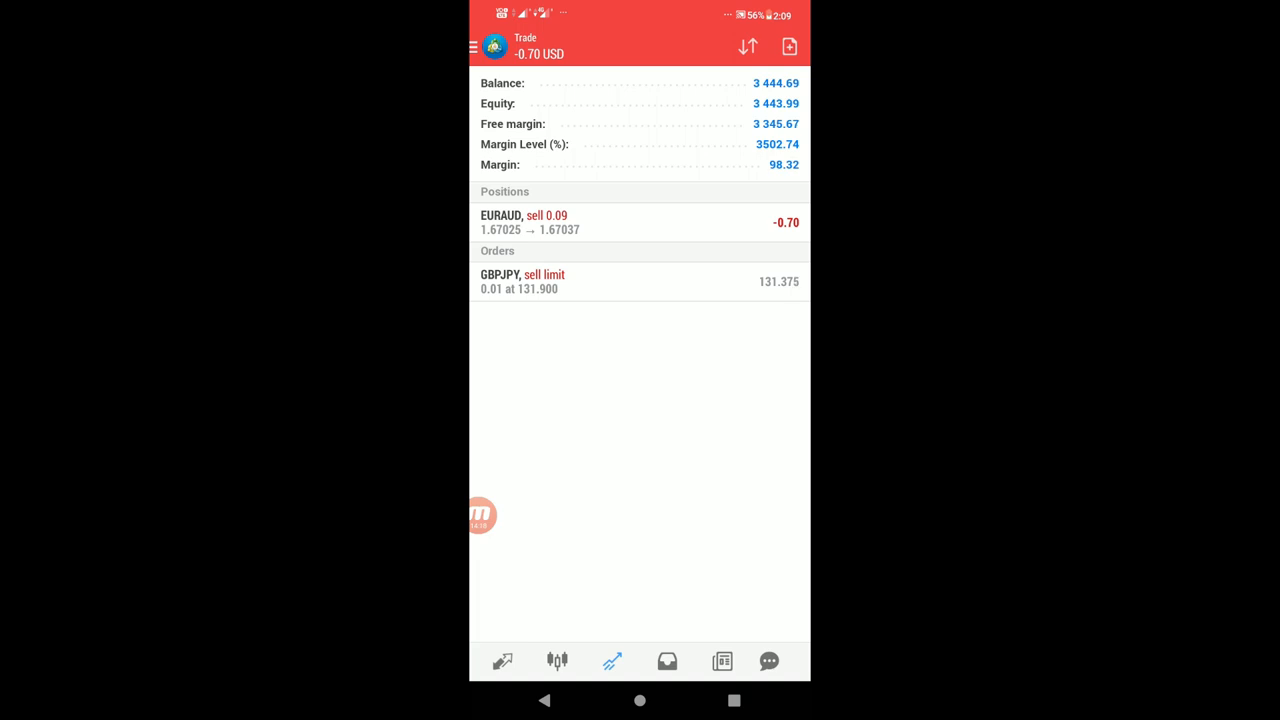
pyautogui.click(556, 660)
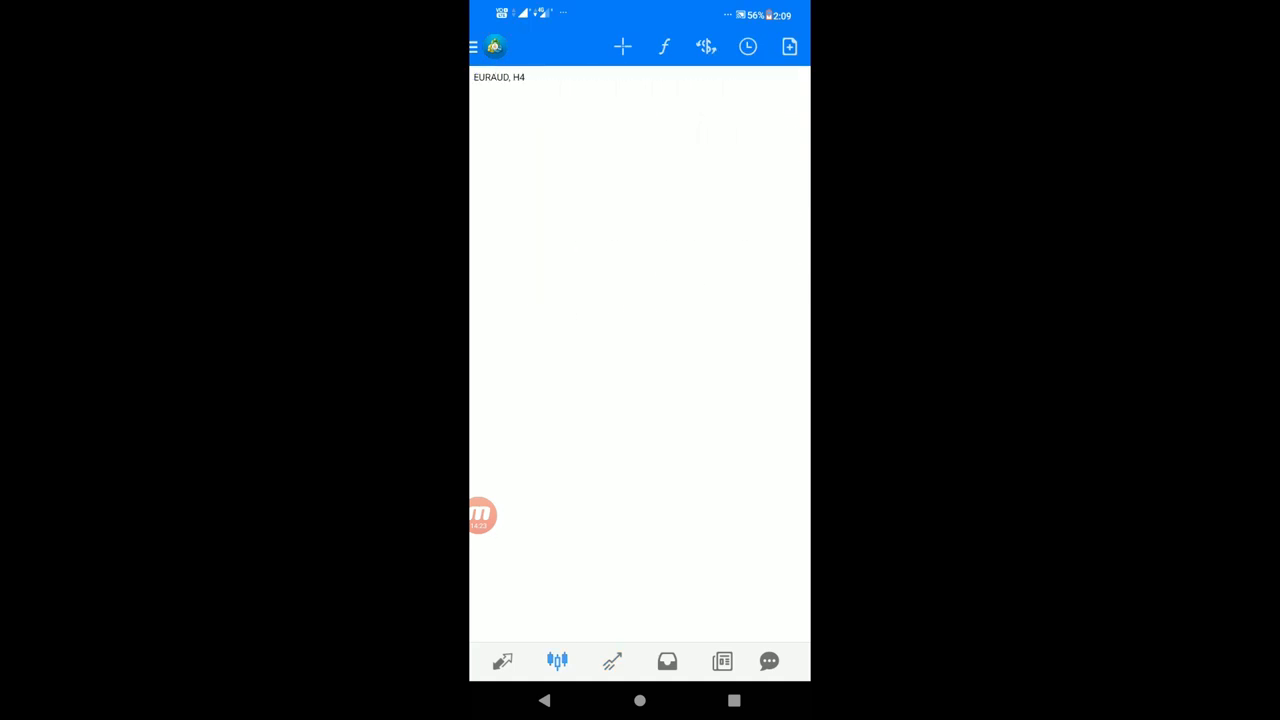
pyautogui.click(502, 660)
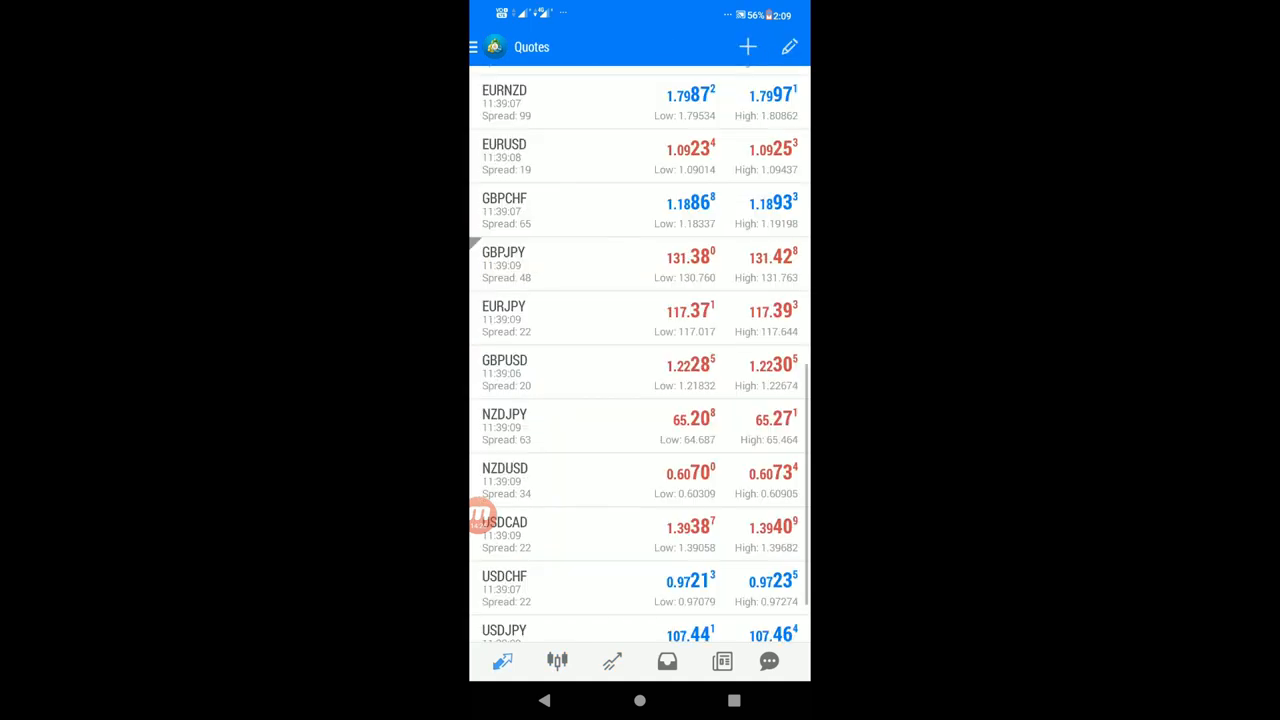
pyautogui.click(612, 660)
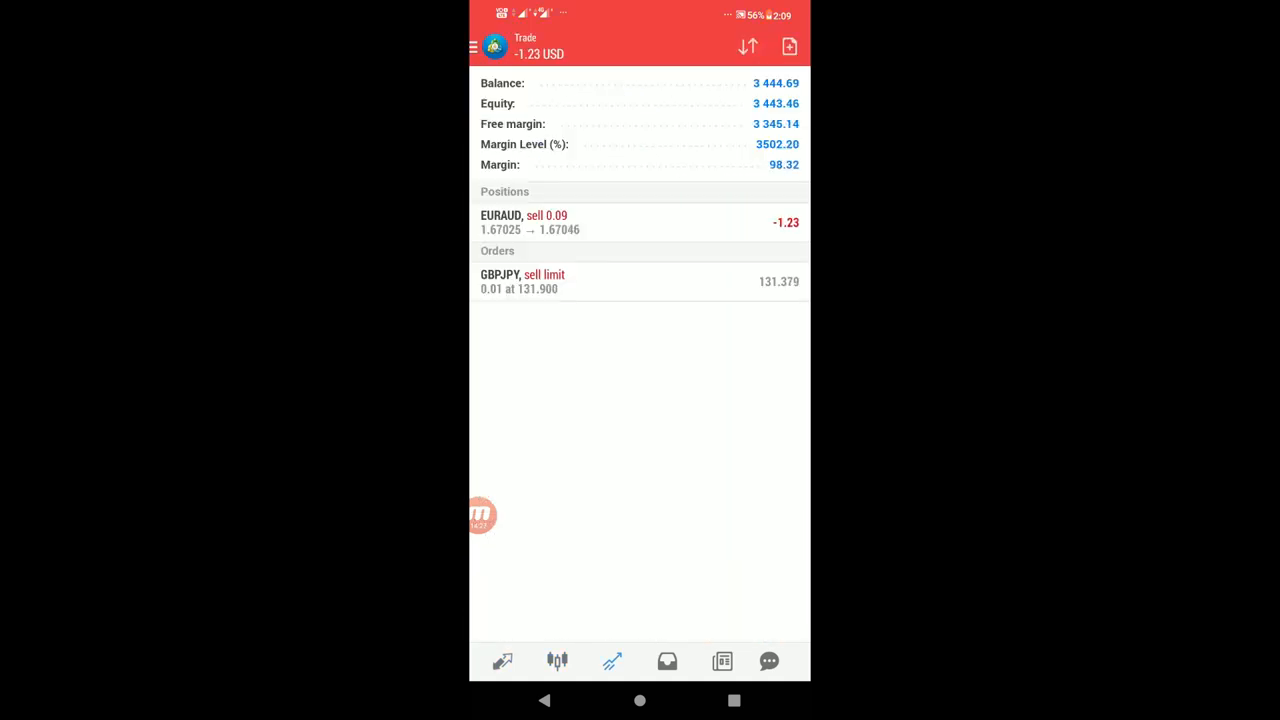